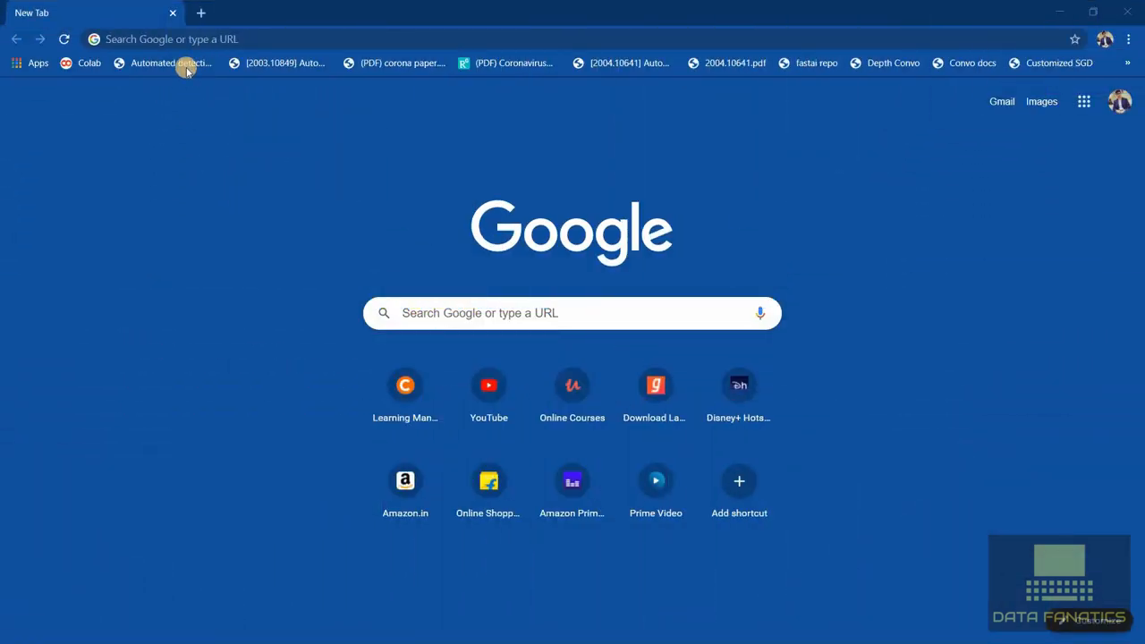
Search Google for 'hortonworks' and open the 'Hortonworks Data Platform | Cloudera' result
{"action": "type", "text": "hotstar.com"}
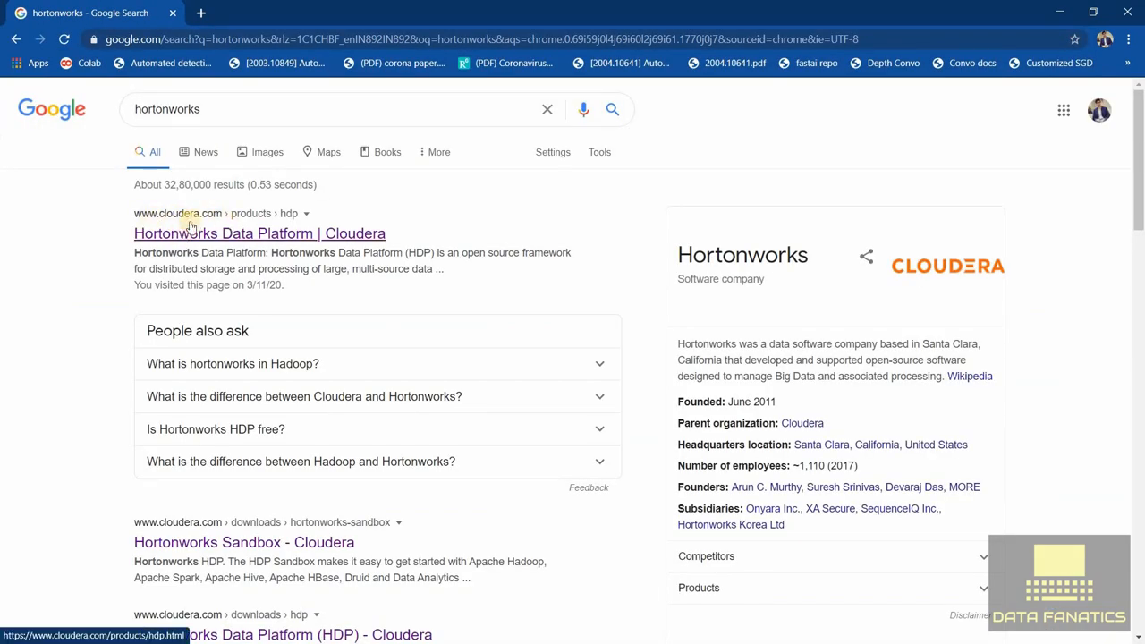
{"action": "left_click", "coordinate": [259, 234]}
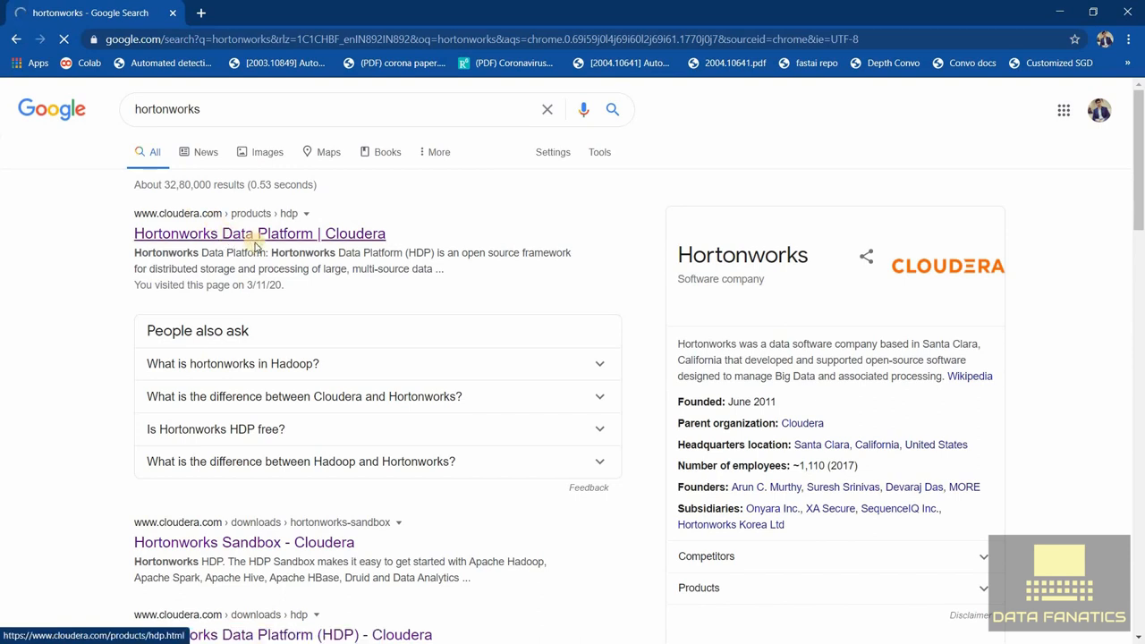
{"action": "left_click", "coordinate": [258, 233]}
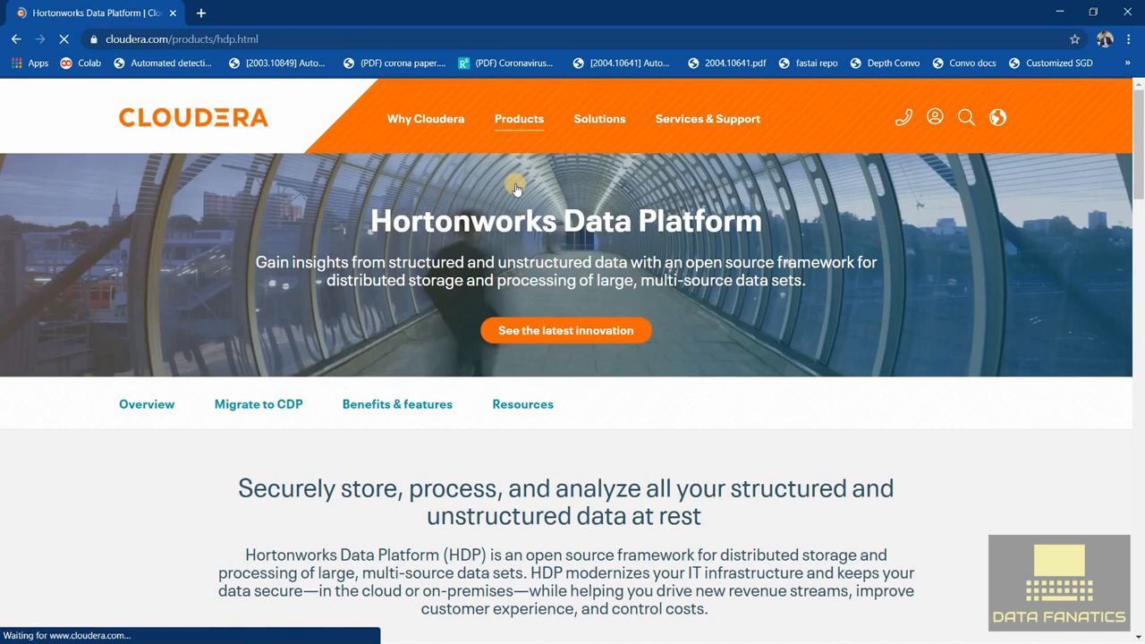
Go through Products > Downloads to the Hortonworks Sandbox page and choose Hortonworks HDP
{"action": "left_click", "coordinate": [519, 118]}
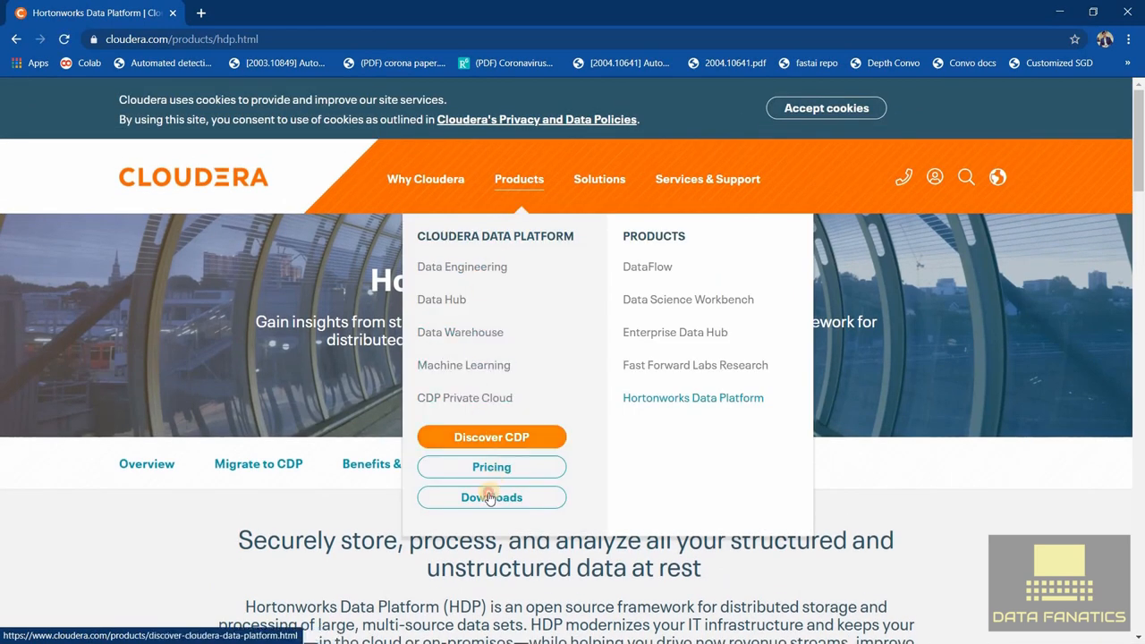
{"action": "left_click", "coordinate": [492, 497]}
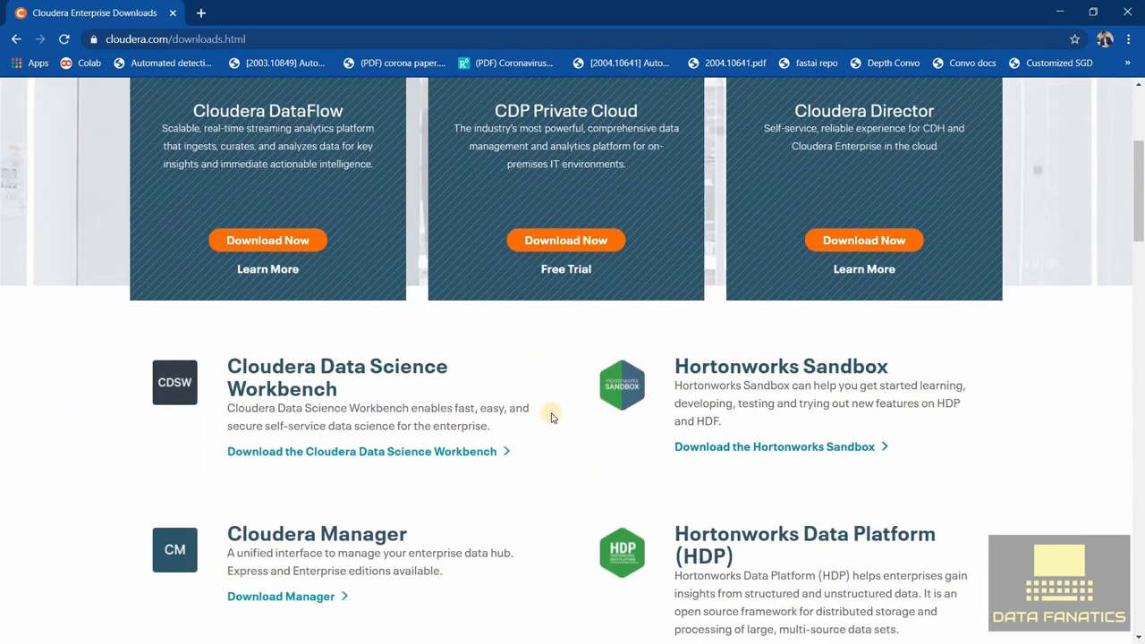
{"action": "mouse_move", "coordinate": [774, 447]}
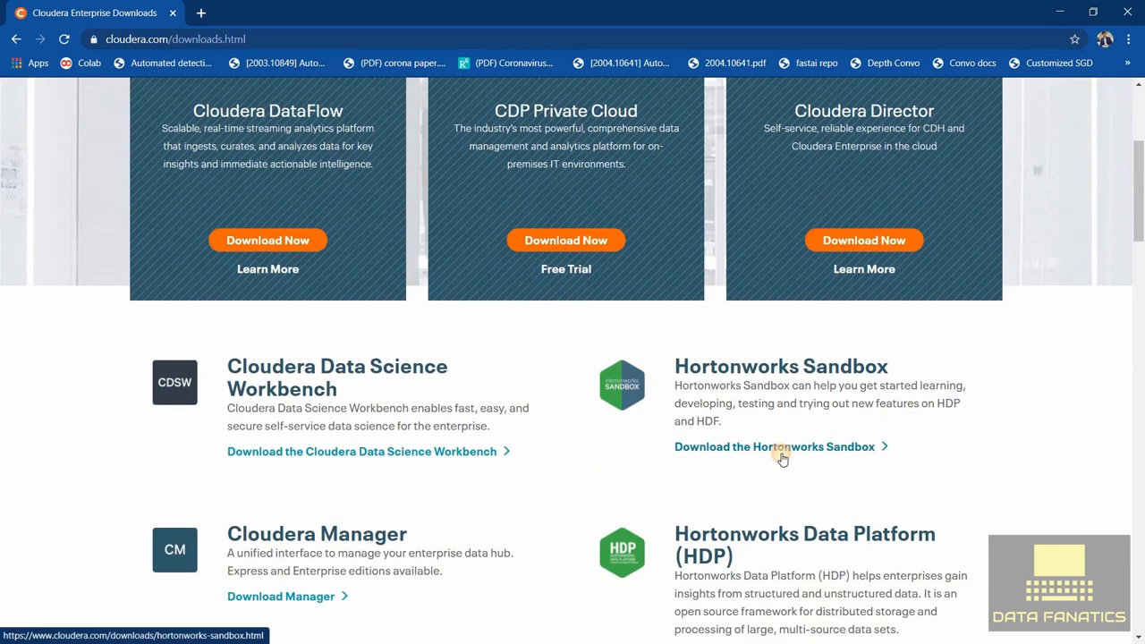
{"action": "left_click", "coordinate": [774, 447]}
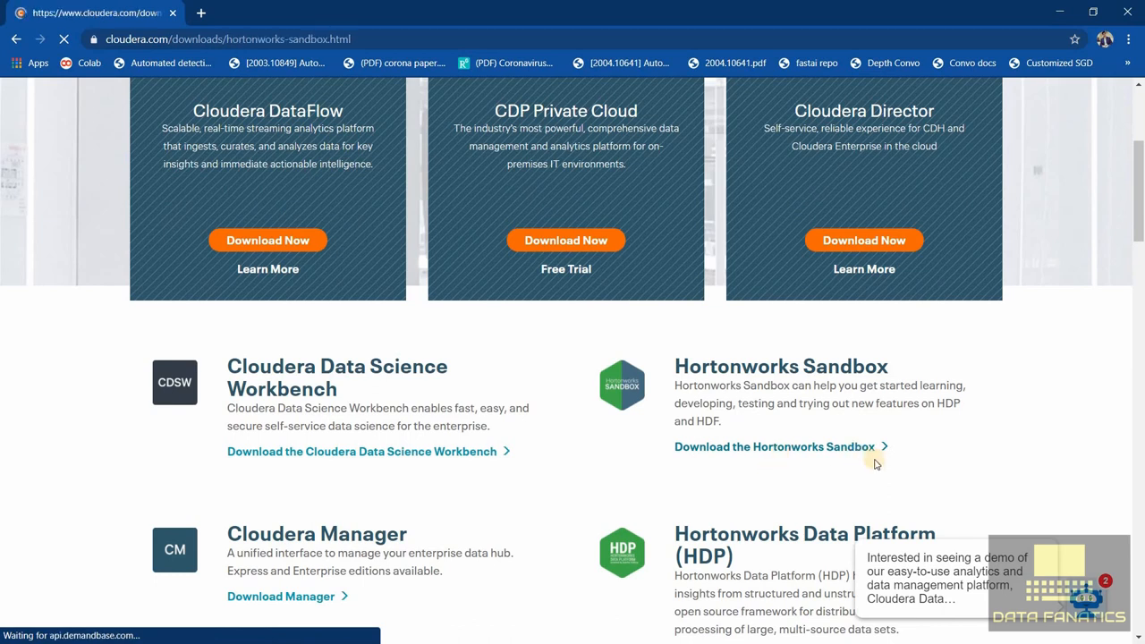
{"action": "left_click", "coordinate": [774, 447]}
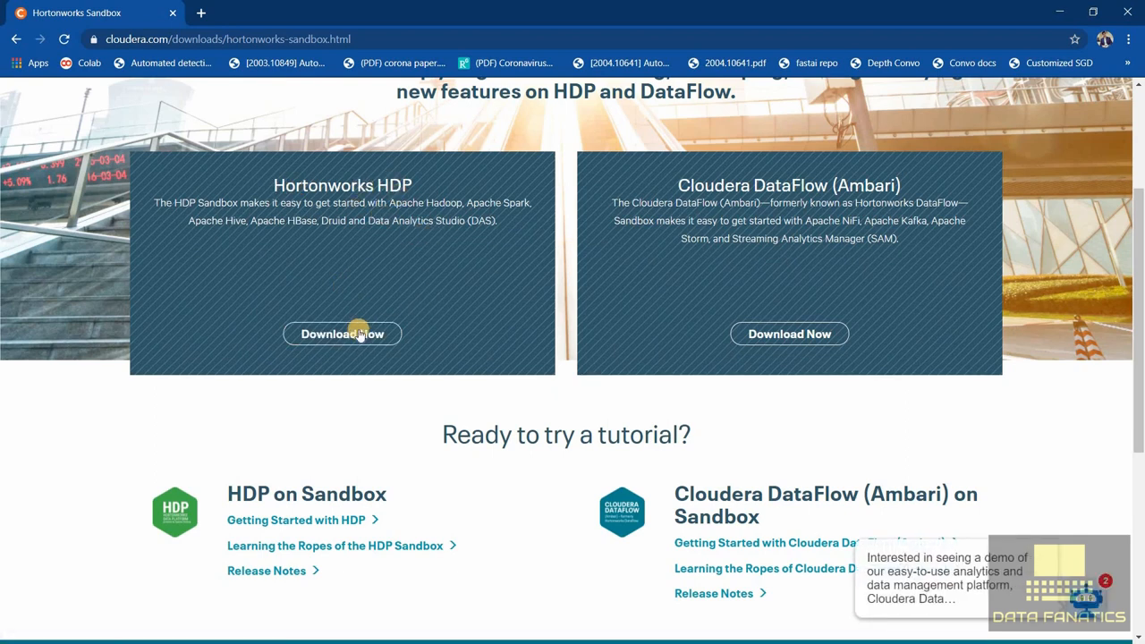
{"action": "left_click", "coordinate": [342, 334]}
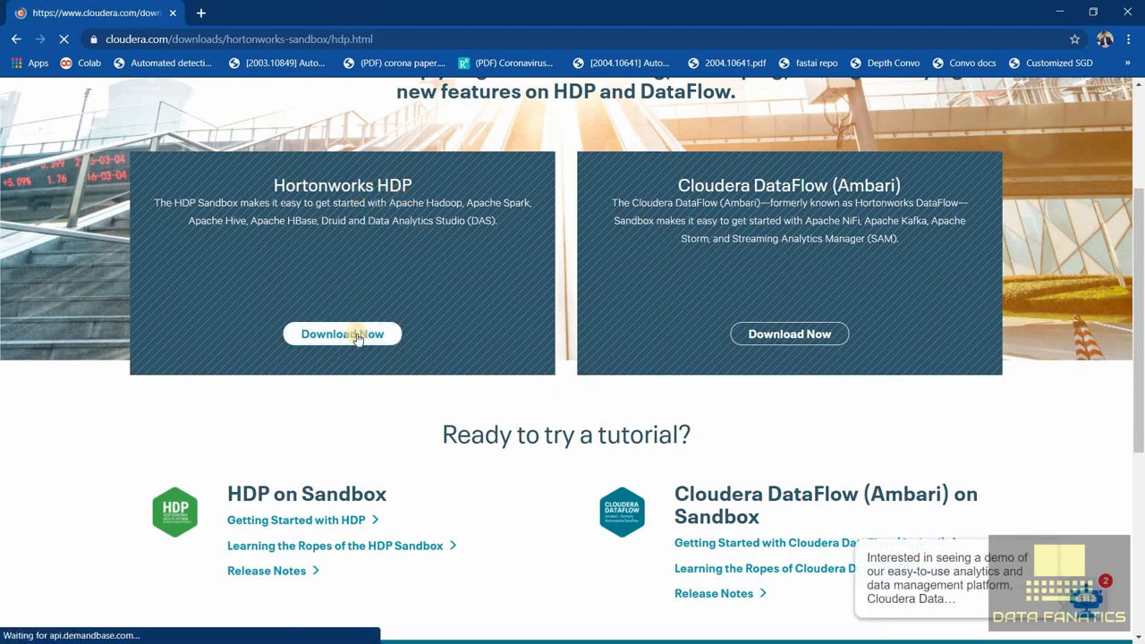
Choose Virtualbox as the HDP sandbox installation type and continue to the sign-in form
{"action": "left_click", "coordinate": [342, 333]}
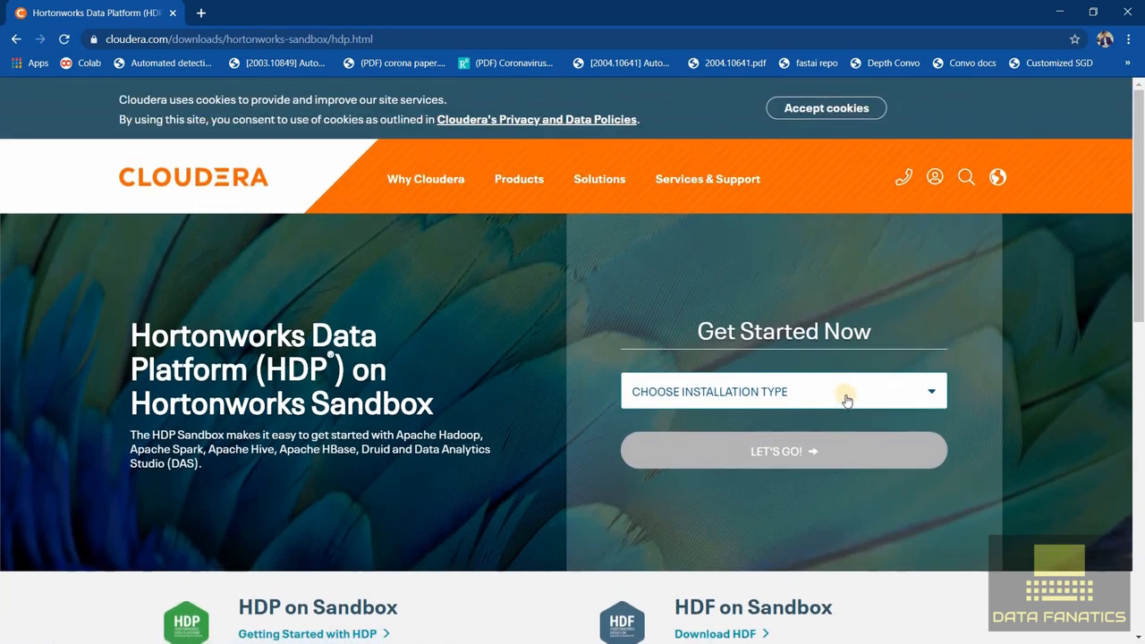
{"action": "left_click", "coordinate": [783, 391]}
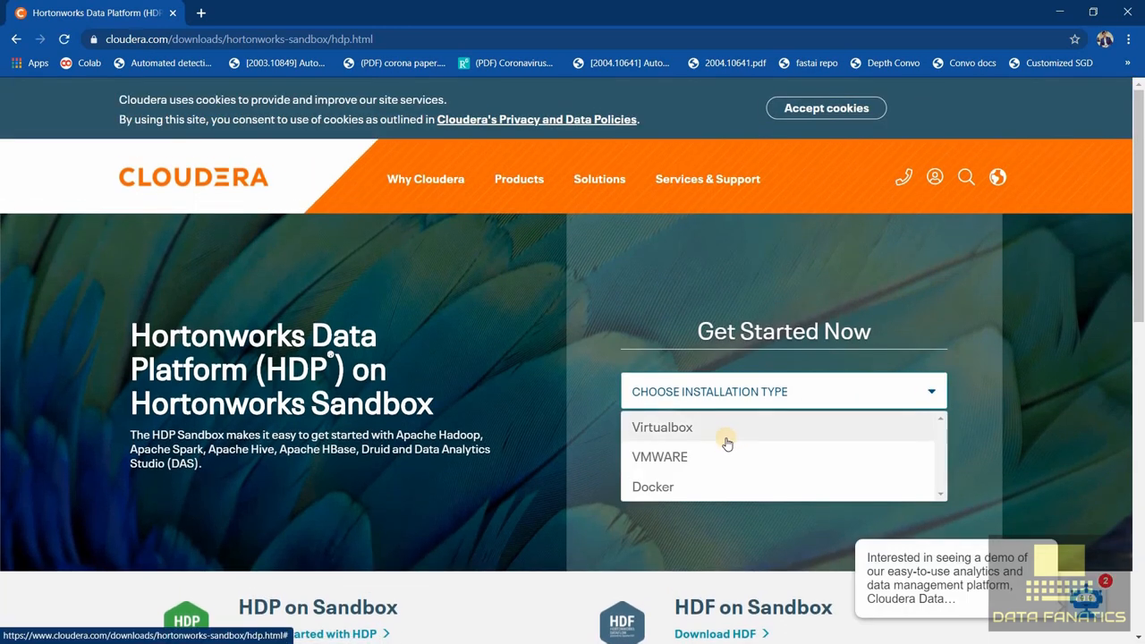
{"action": "mouse_move", "coordinate": [570, 431]}
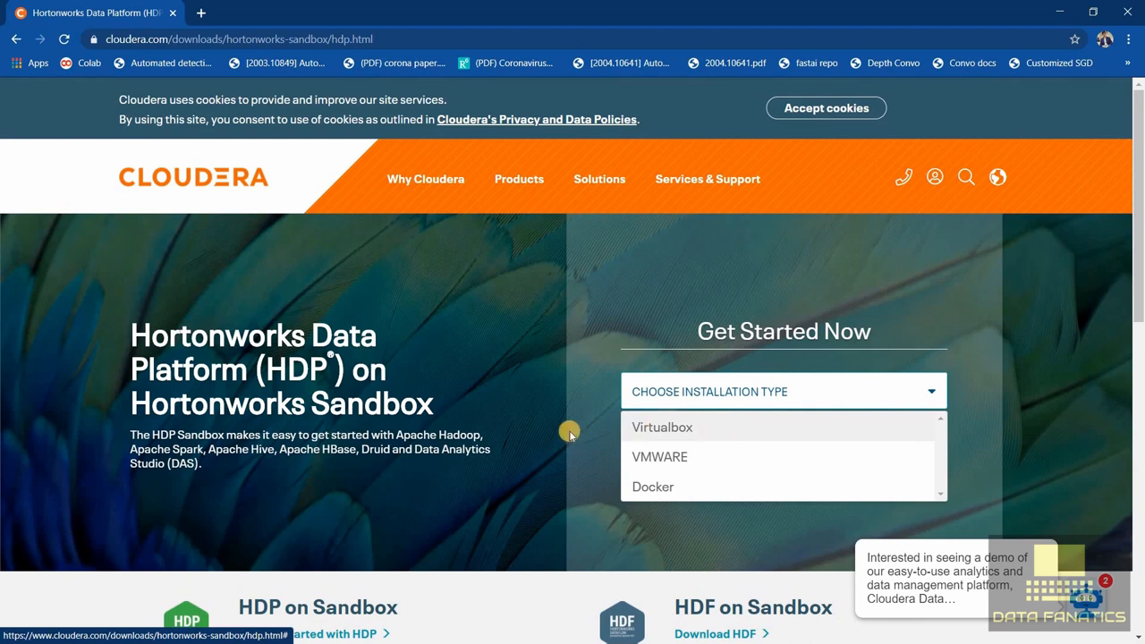
{"action": "left_click", "coordinate": [662, 426]}
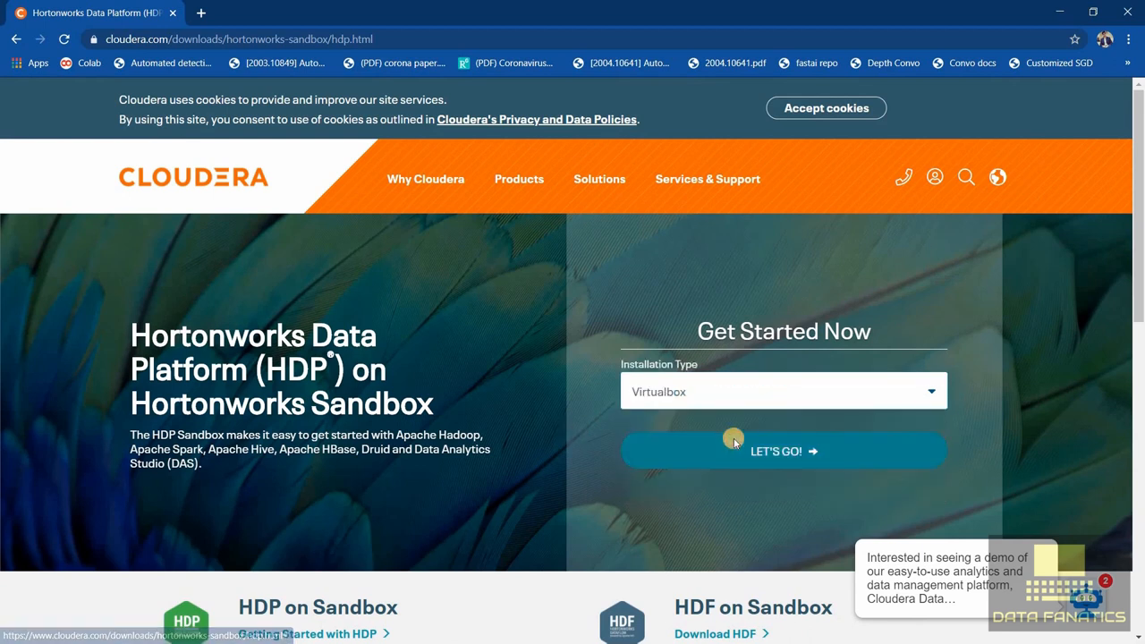
{"action": "left_click", "coordinate": [783, 451]}
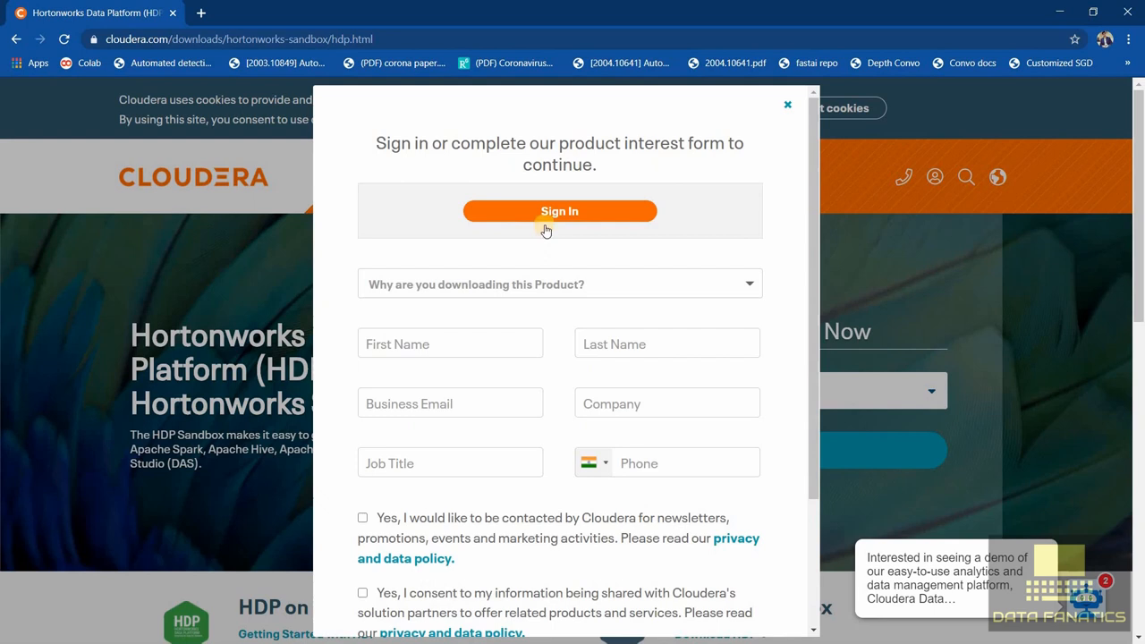
{"action": "scroll", "scroll_direction": "down", "scroll_amount": 3}
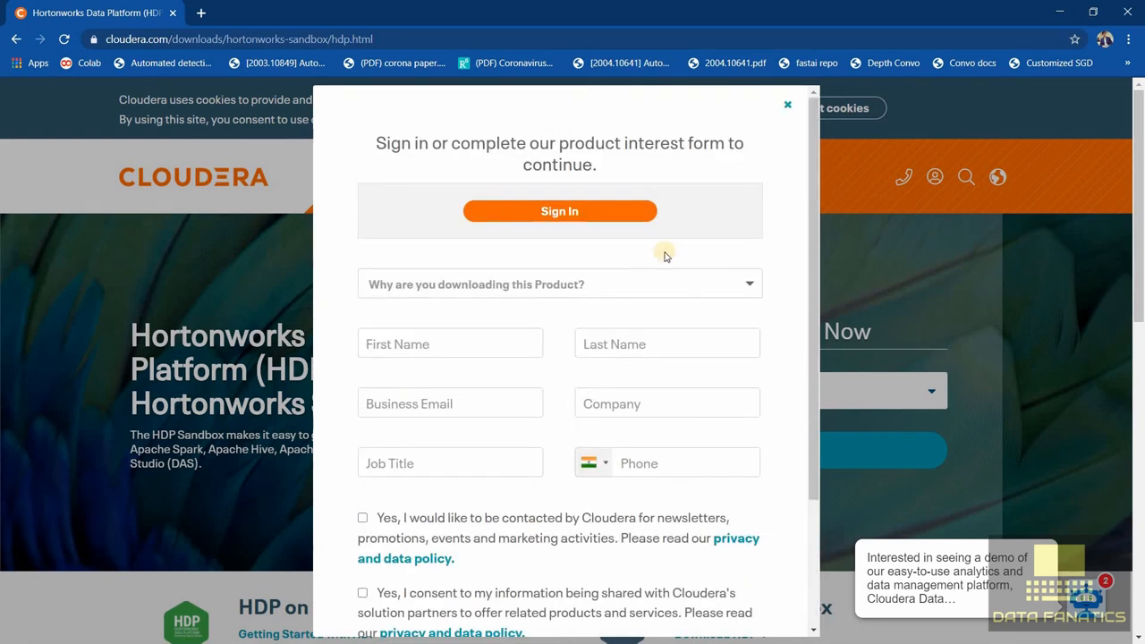
{"action": "mouse_move", "coordinate": [723, 403]}
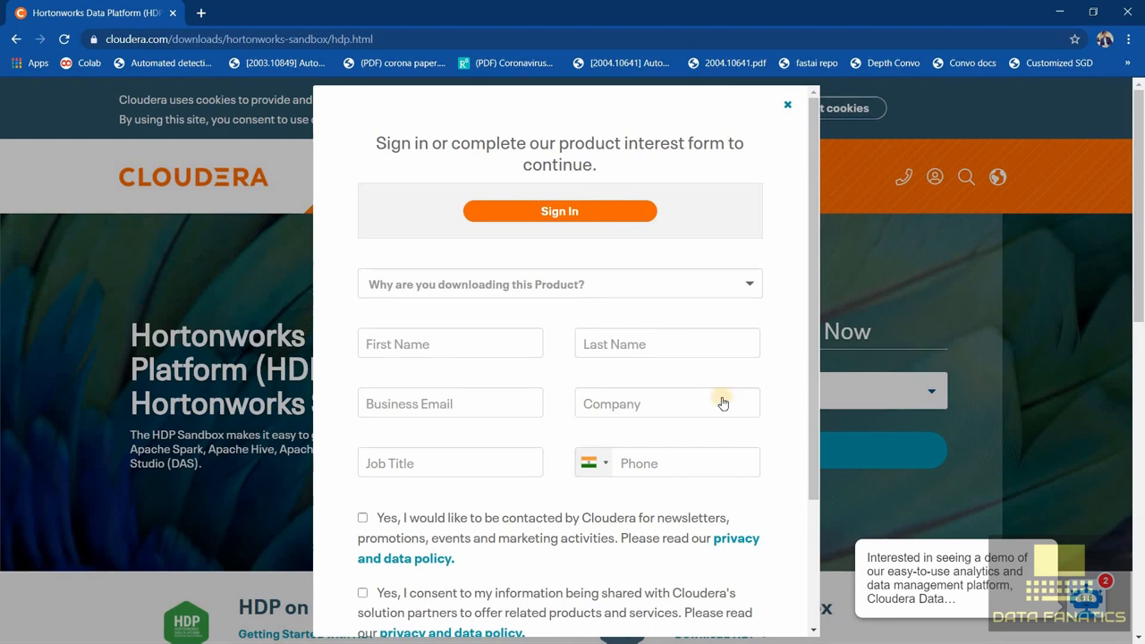
{"action": "left_click", "coordinate": [787, 104]}
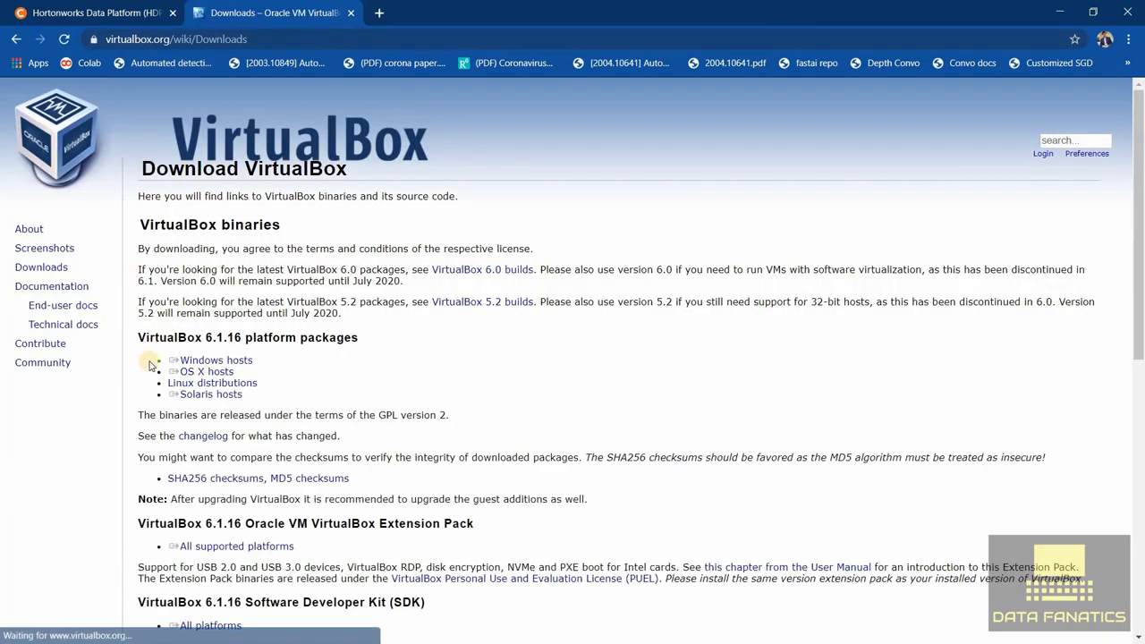
Download the VirtualBox 6.1.16 package for Windows hosts
{"action": "double_click", "coordinate": [215, 360]}
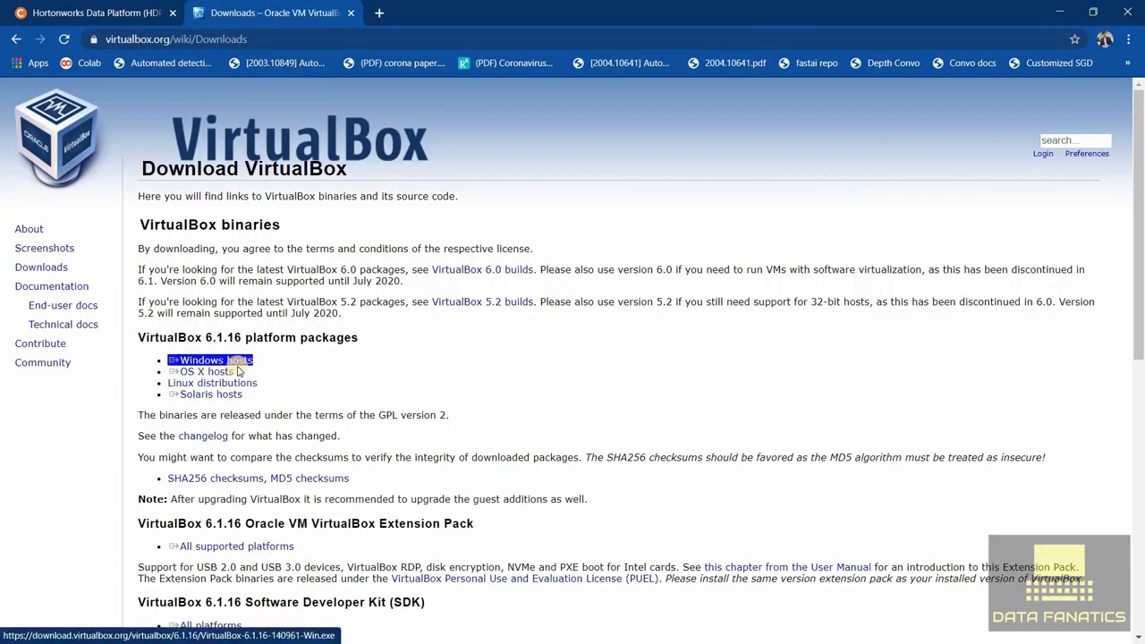
{"action": "left_click", "coordinate": [209, 359]}
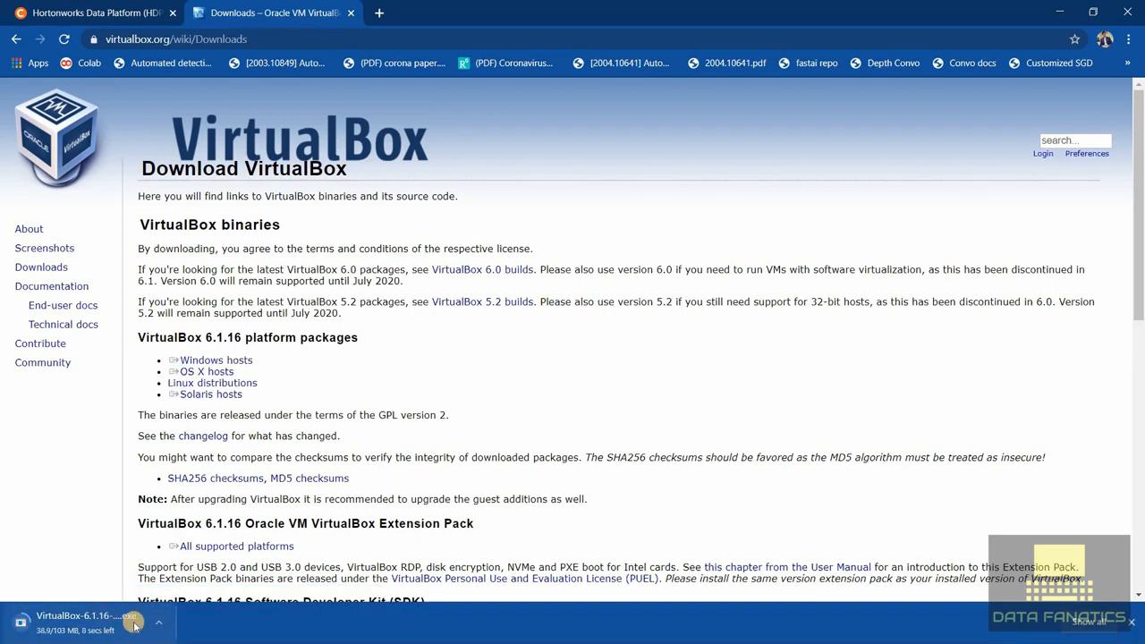
{"action": "mouse_move", "coordinate": [183, 616]}
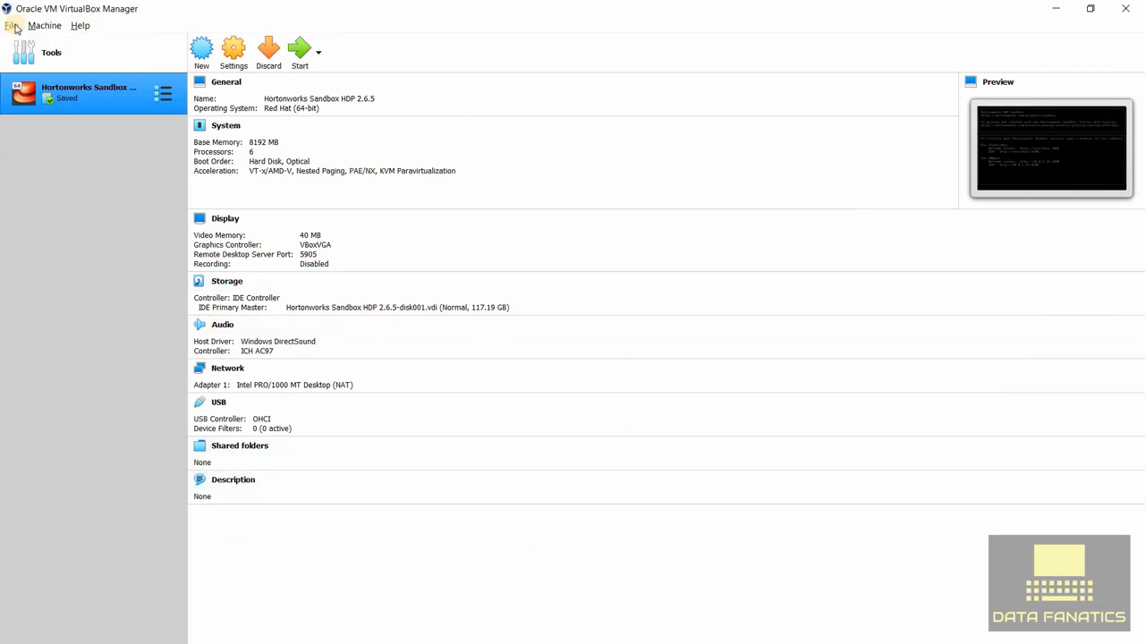
Start Import Appliance and browse drive E: to the Cloudera QuickStart VM folder for the sandbox .ova
{"action": "left_click", "coordinate": [11, 25]}
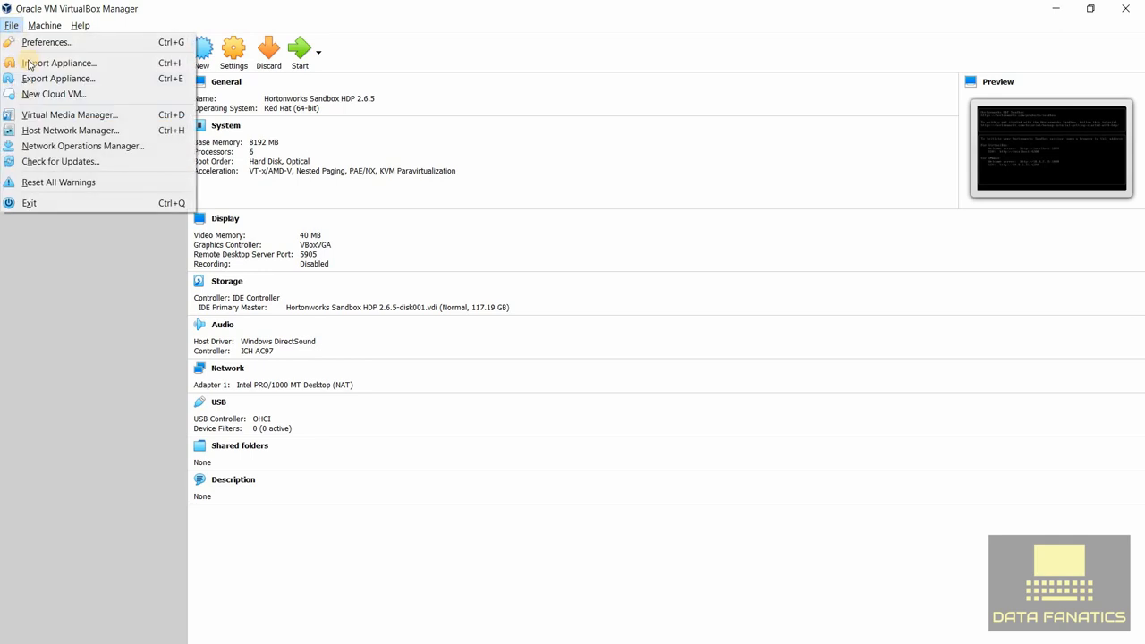
{"action": "mouse_move", "coordinate": [57, 62]}
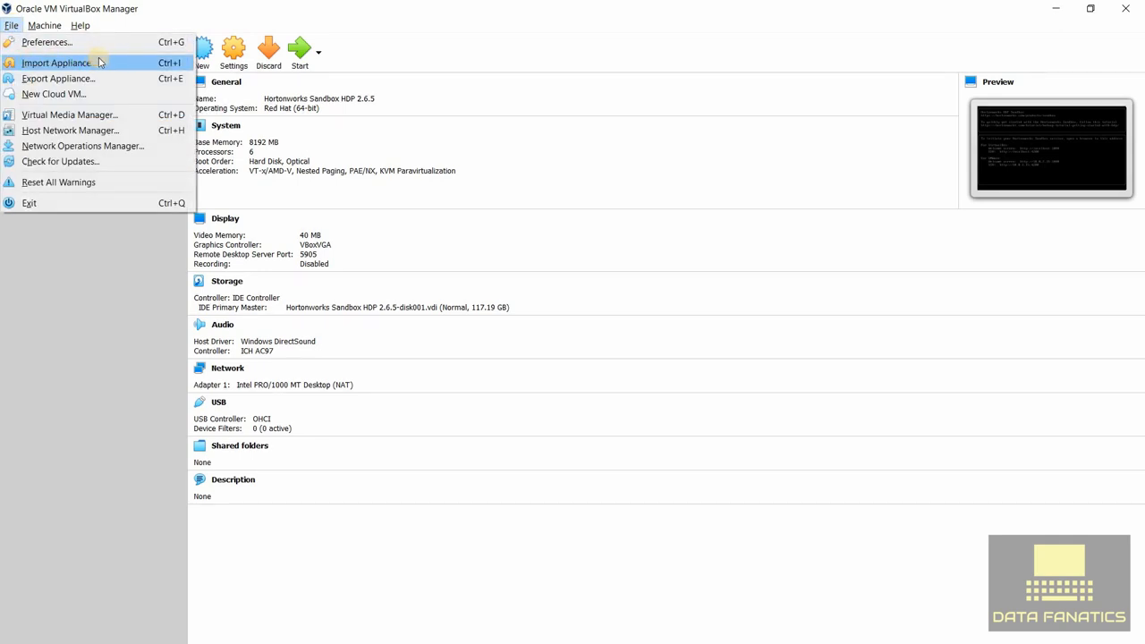
{"action": "left_click", "coordinate": [56, 62]}
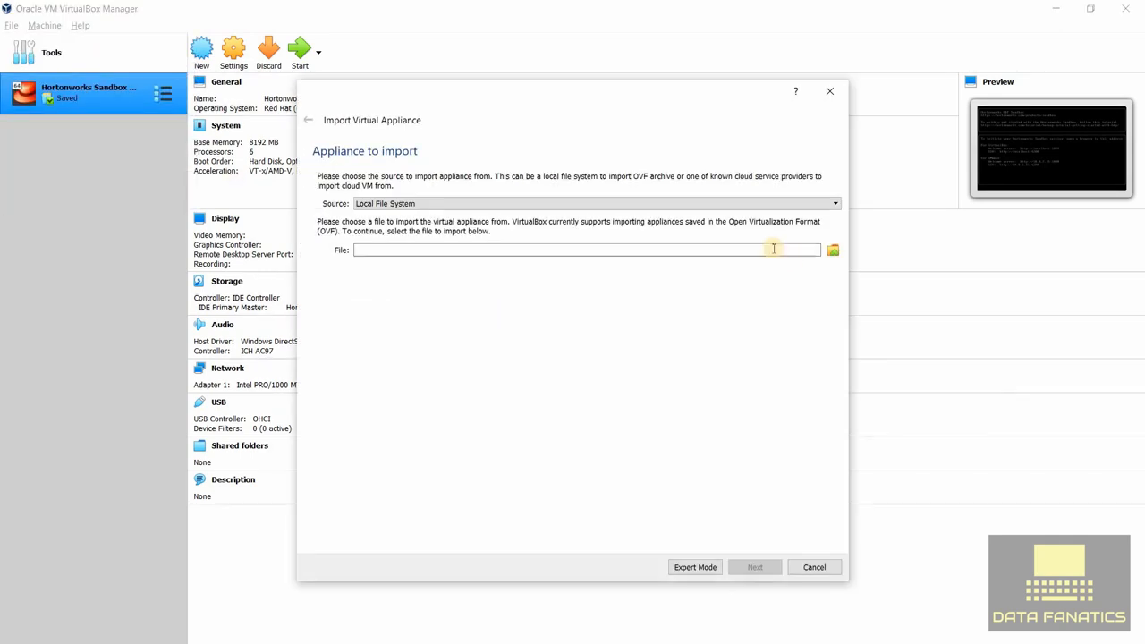
{"action": "left_click", "coordinate": [832, 250]}
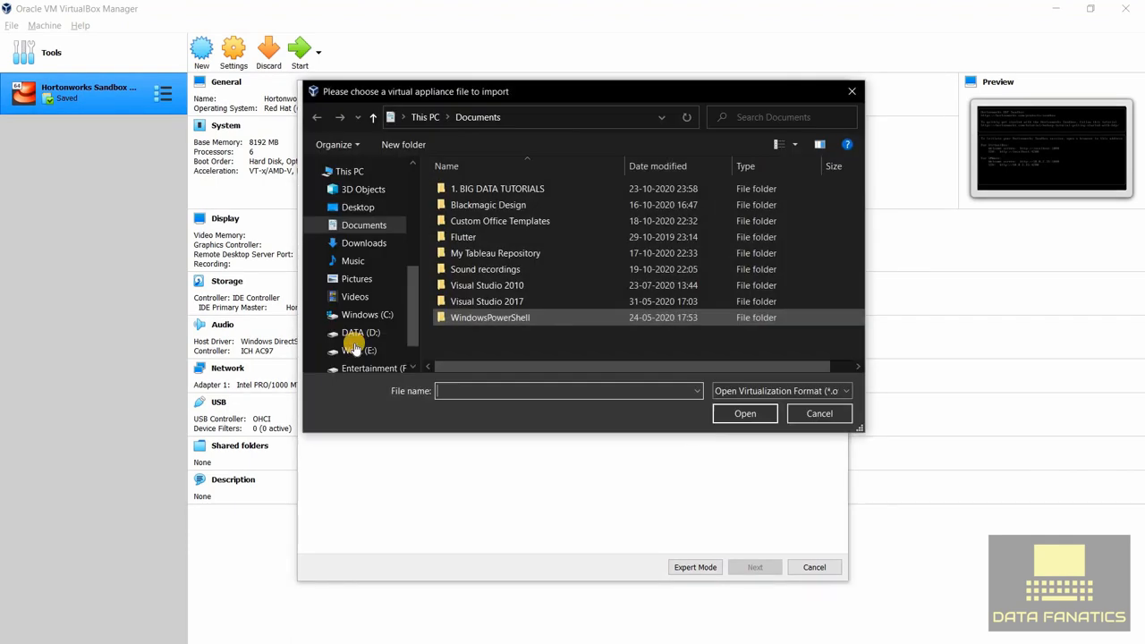
{"action": "left_click", "coordinate": [359, 333]}
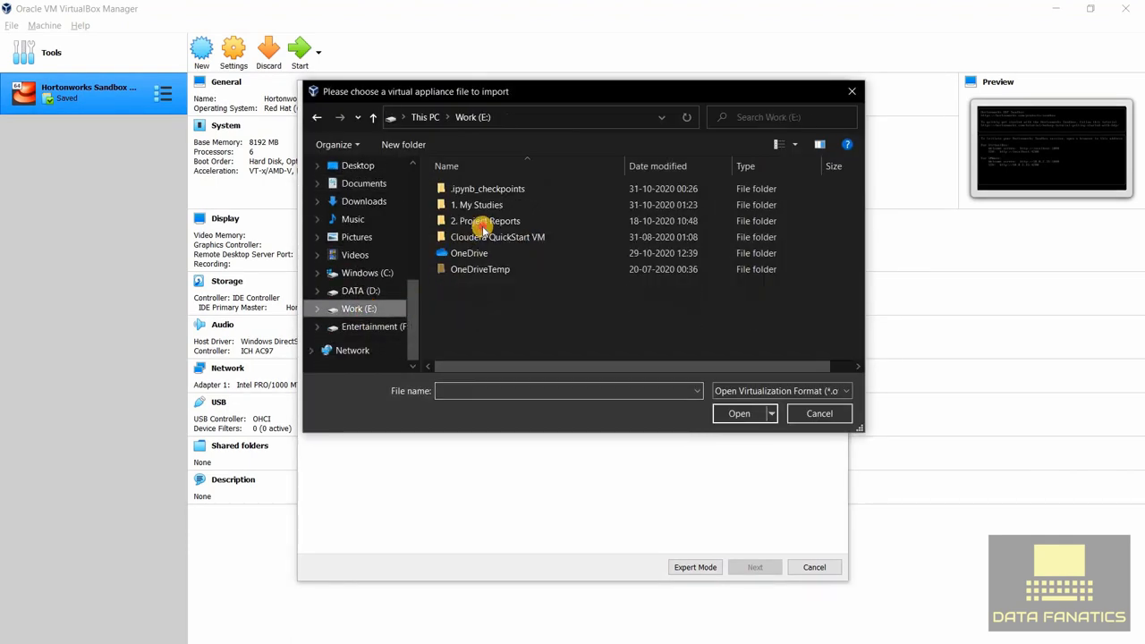
{"action": "double_click", "coordinate": [485, 221]}
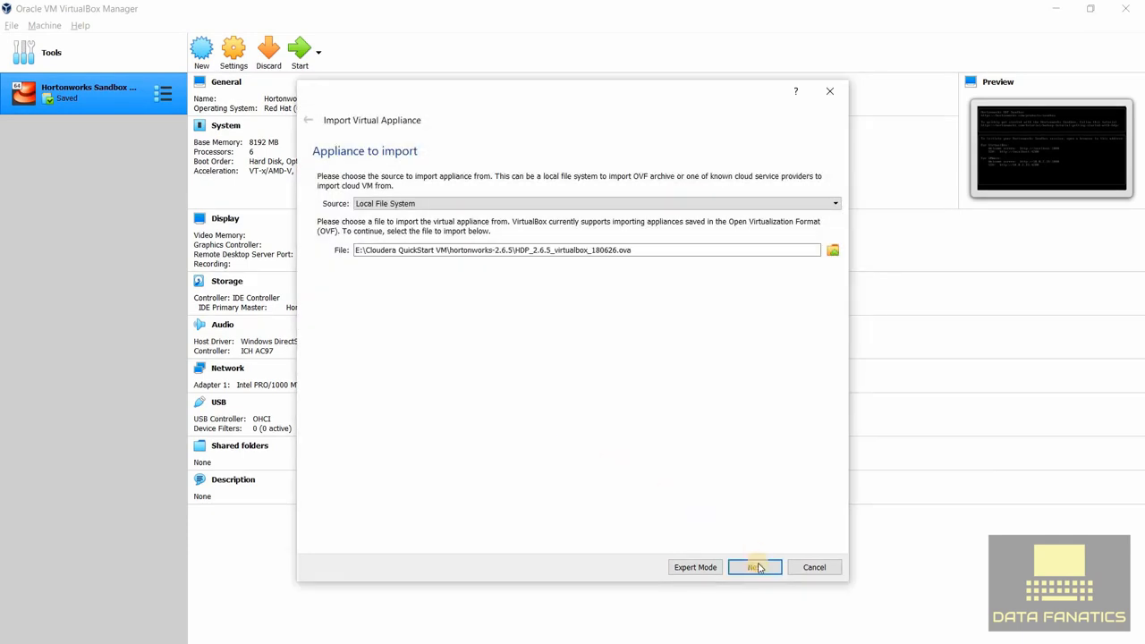
Review the HDP 2.6.5 appliance settings and import it as a VM (8192 MB, 4 CPUs)
{"action": "left_click", "coordinate": [755, 566]}
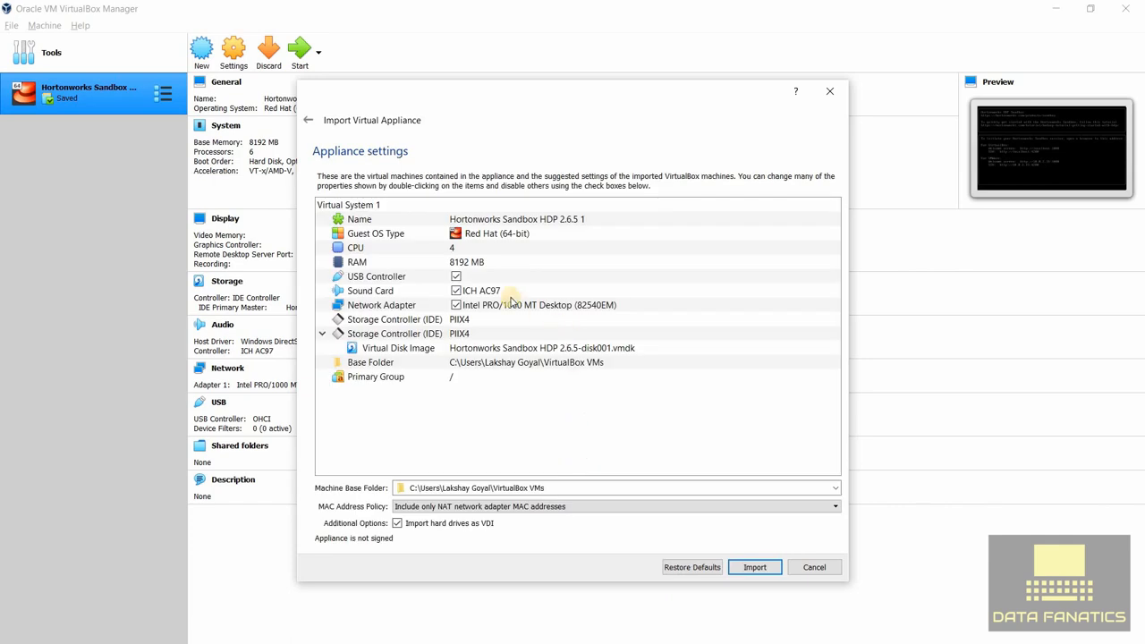
{"action": "mouse_move", "coordinate": [456, 261]}
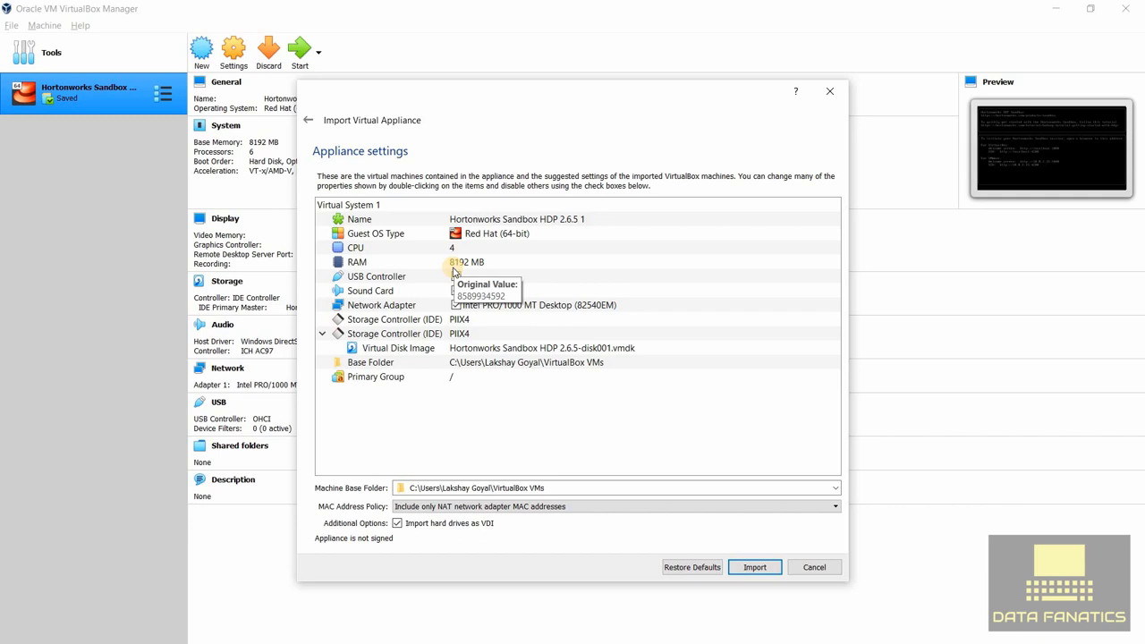
{"action": "mouse_move", "coordinate": [513, 275]}
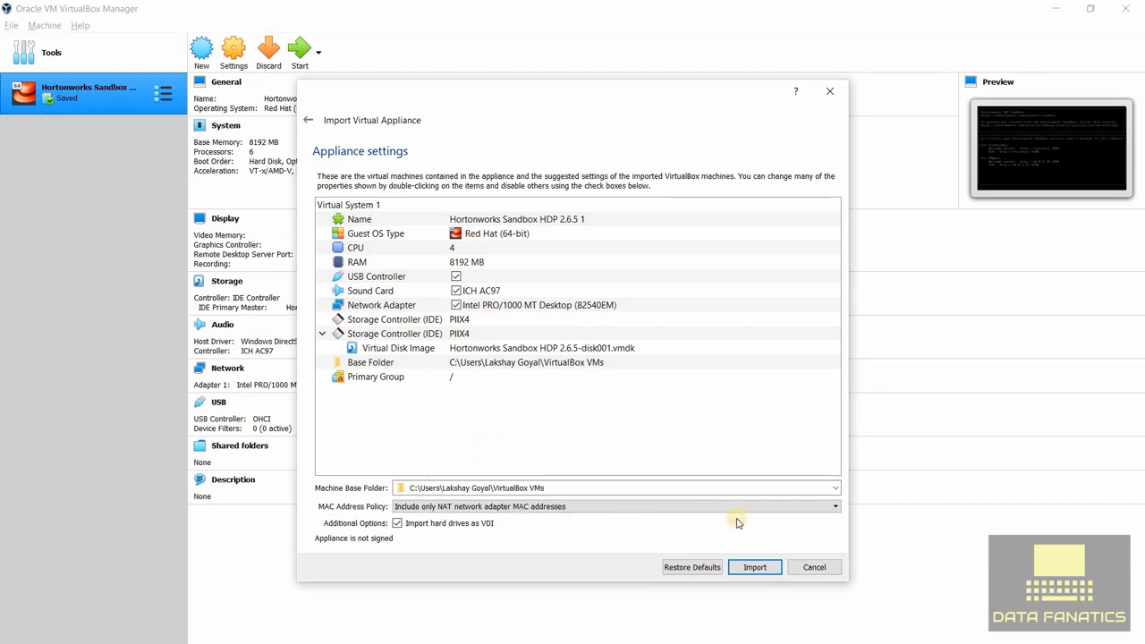
{"action": "left_click", "coordinate": [754, 567]}
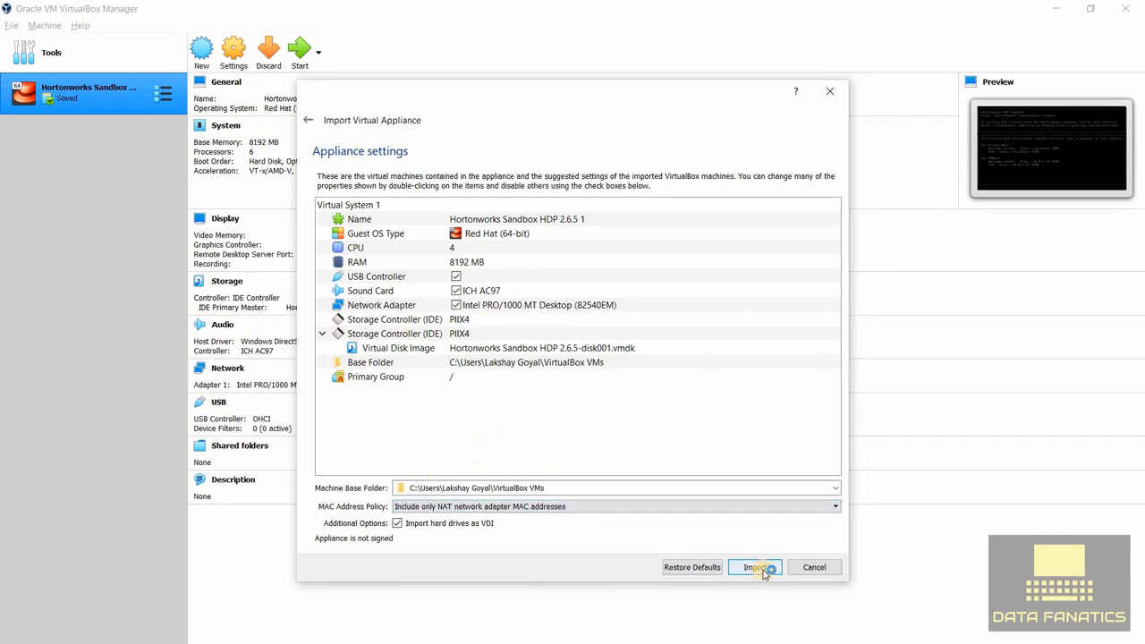
{"action": "left_click", "coordinate": [755, 568]}
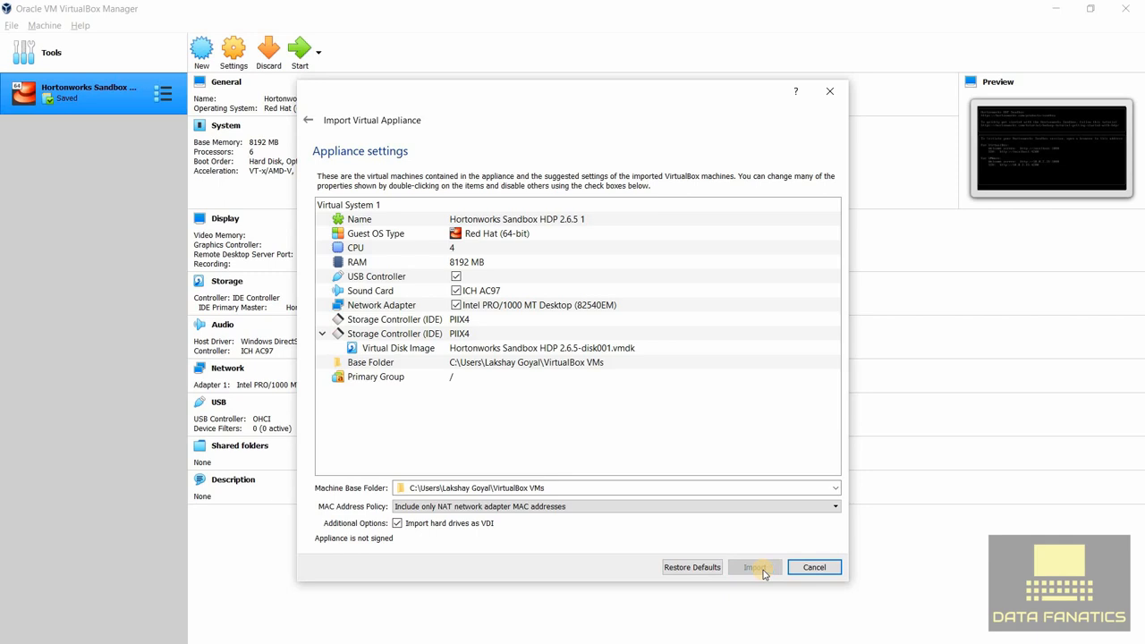
{"action": "left_click", "coordinate": [754, 567]}
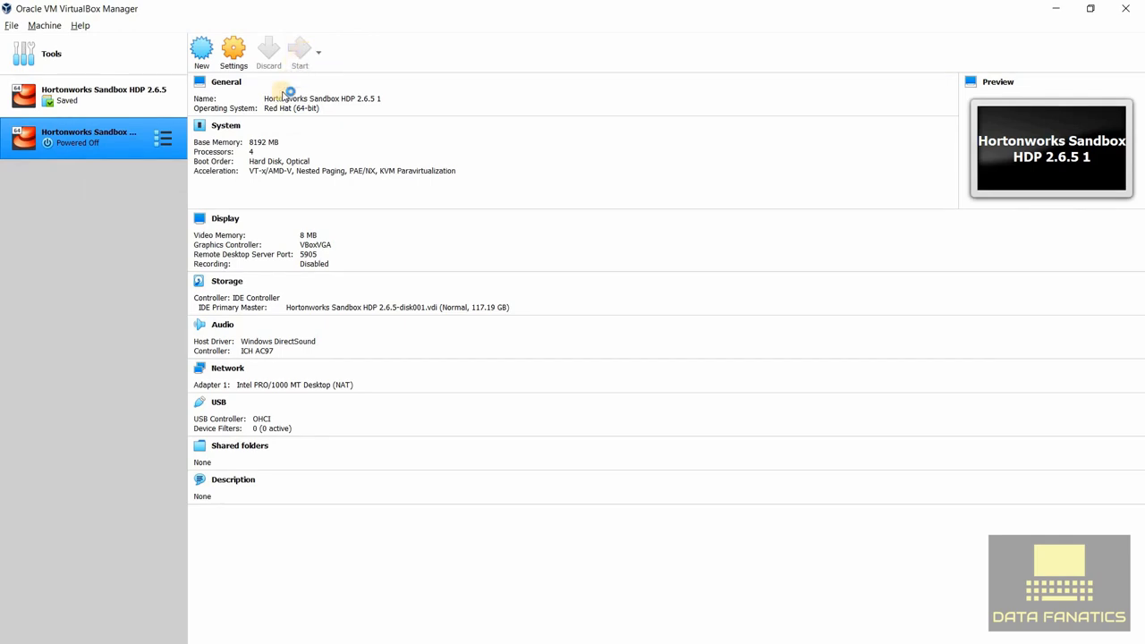
Start the Hortonworks Sandbox HDP 2.6.5 1 VM and wait for its welcome and SSH addresses
{"action": "left_click", "coordinate": [300, 51]}
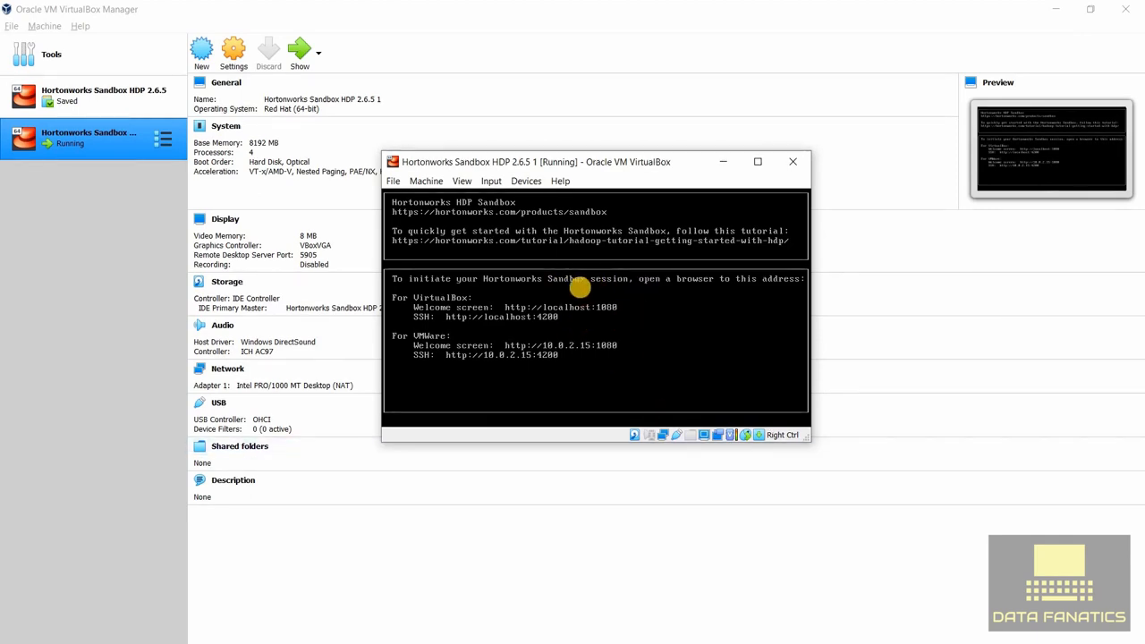
{"action": "mouse_move", "coordinate": [827, 224]}
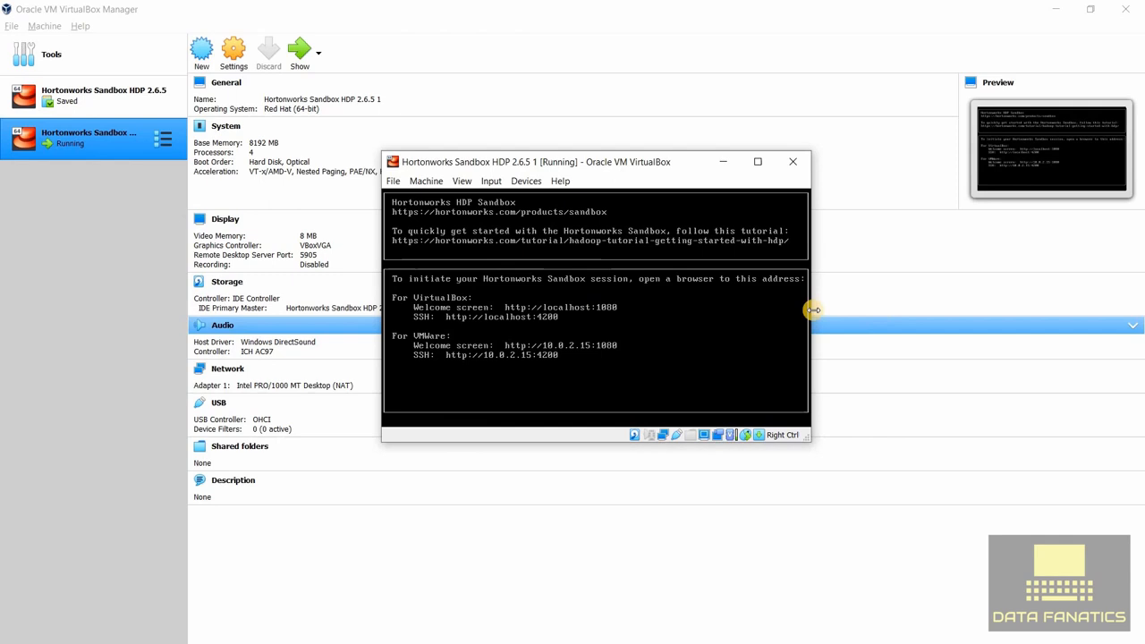
{"action": "mouse_move", "coordinate": [960, 281]}
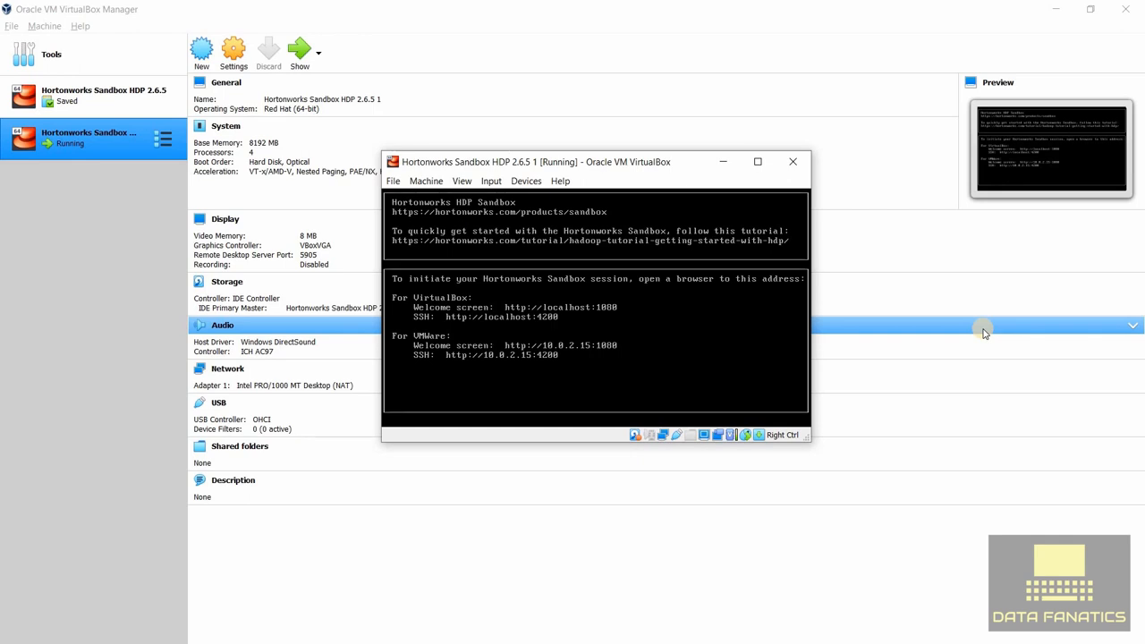
{"action": "mouse_move", "coordinate": [792, 497]}
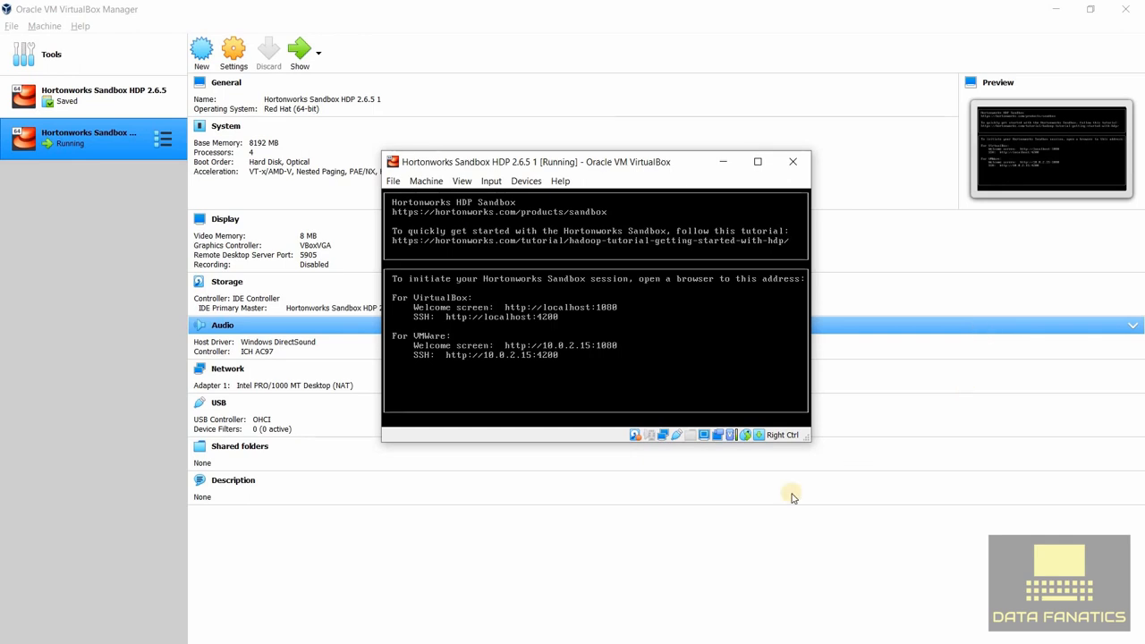
Load localhost:1080 in Chrome and launch the HDP dashboard, retrying after the popup warning
{"action": "key", "text": "alt+tab"}
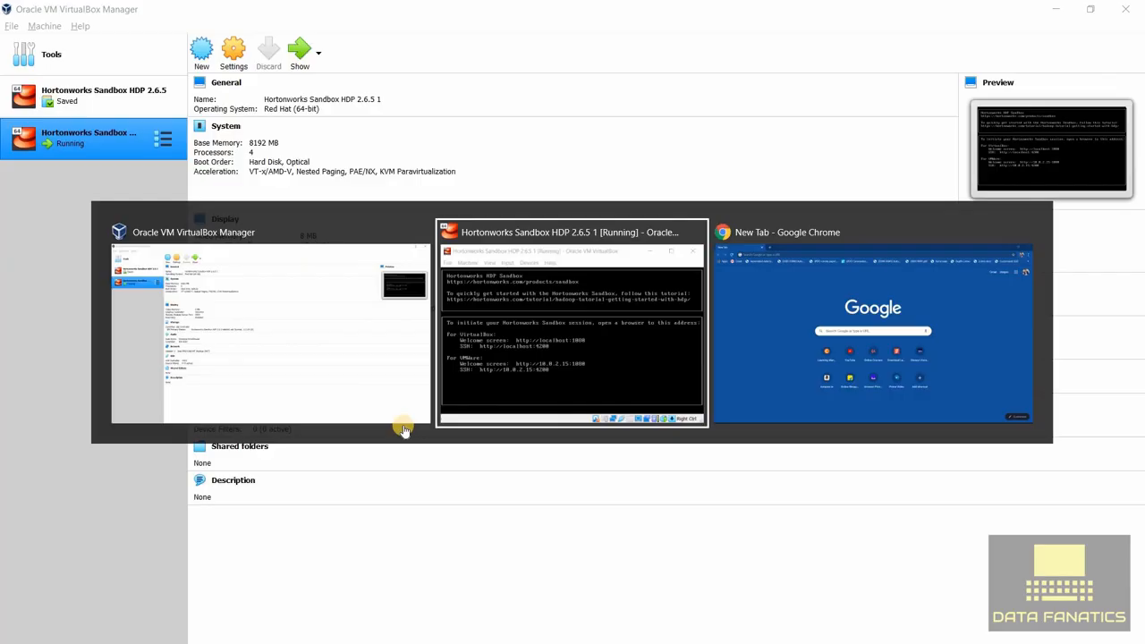
{"action": "left_click", "coordinate": [872, 323]}
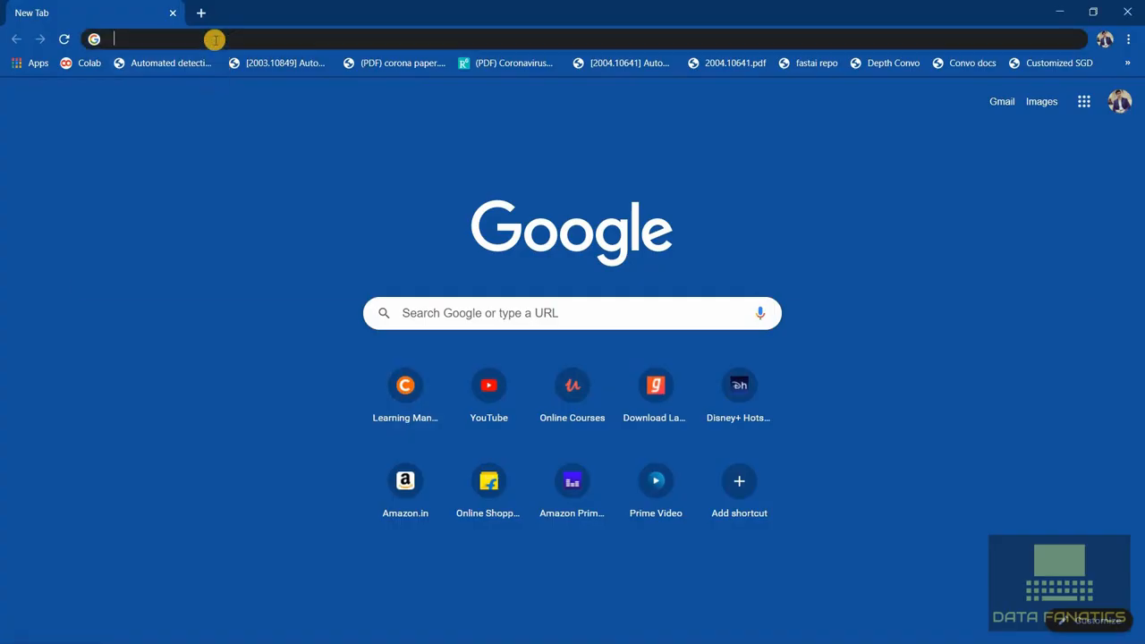
{"action": "type", "text": "localhost:1080/splash.html"}
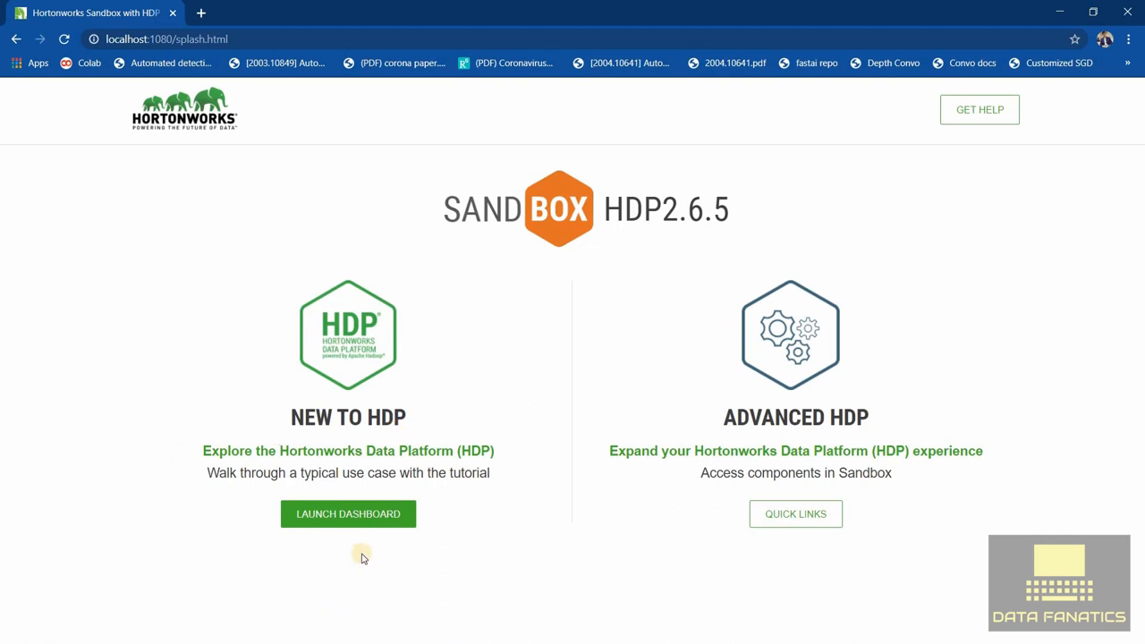
{"action": "left_click", "coordinate": [348, 514]}
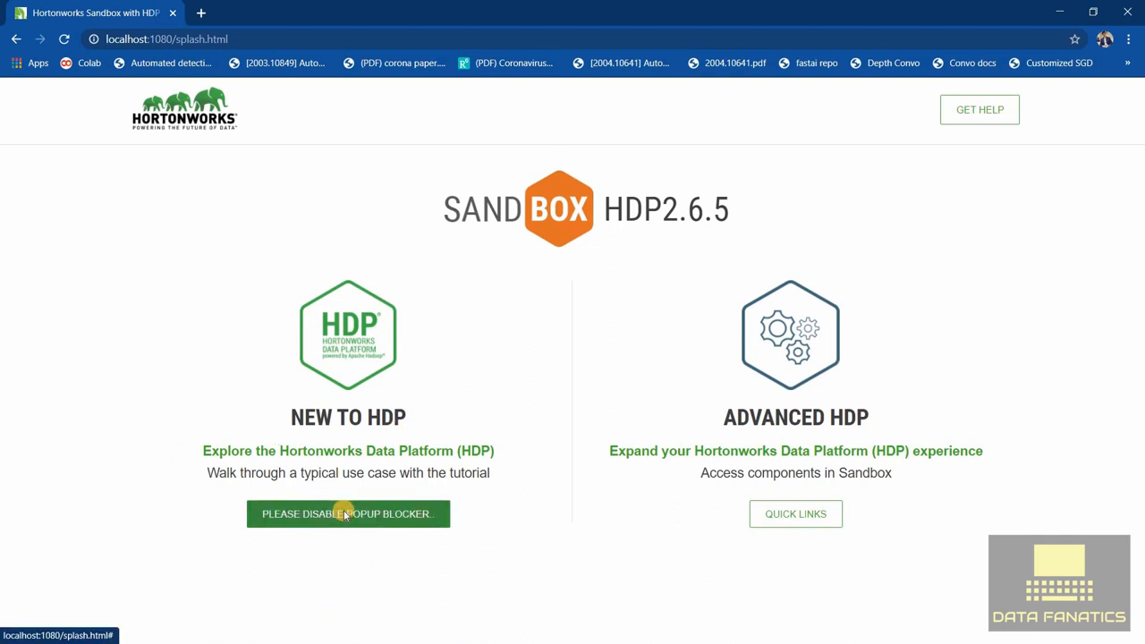
{"action": "left_click", "coordinate": [348, 513]}
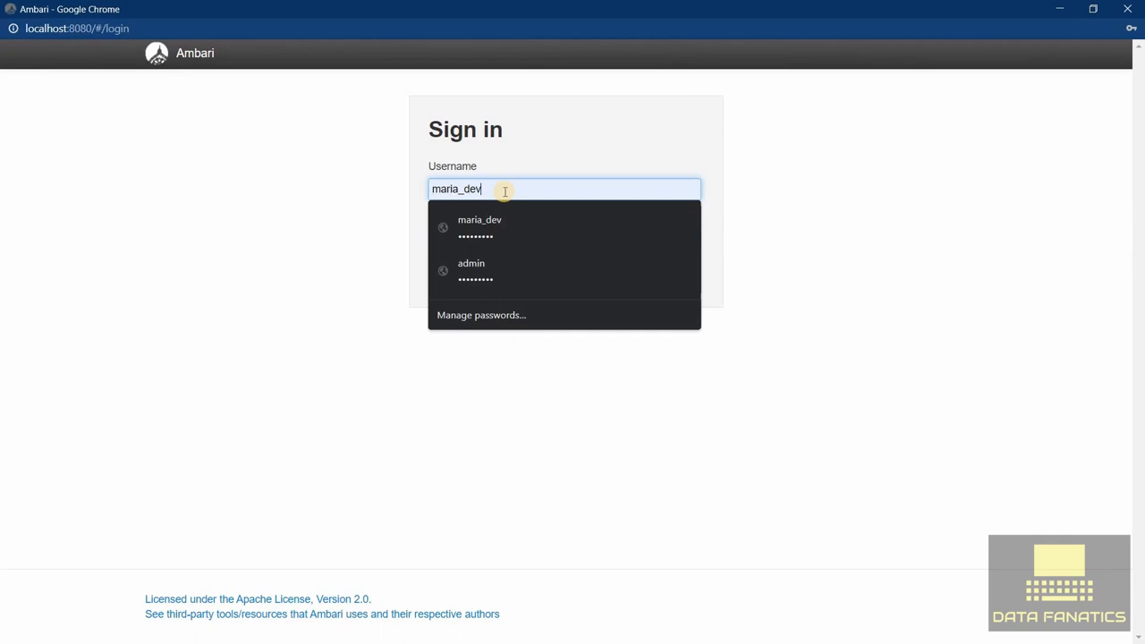
{"action": "mouse_move", "coordinate": [331, 228]}
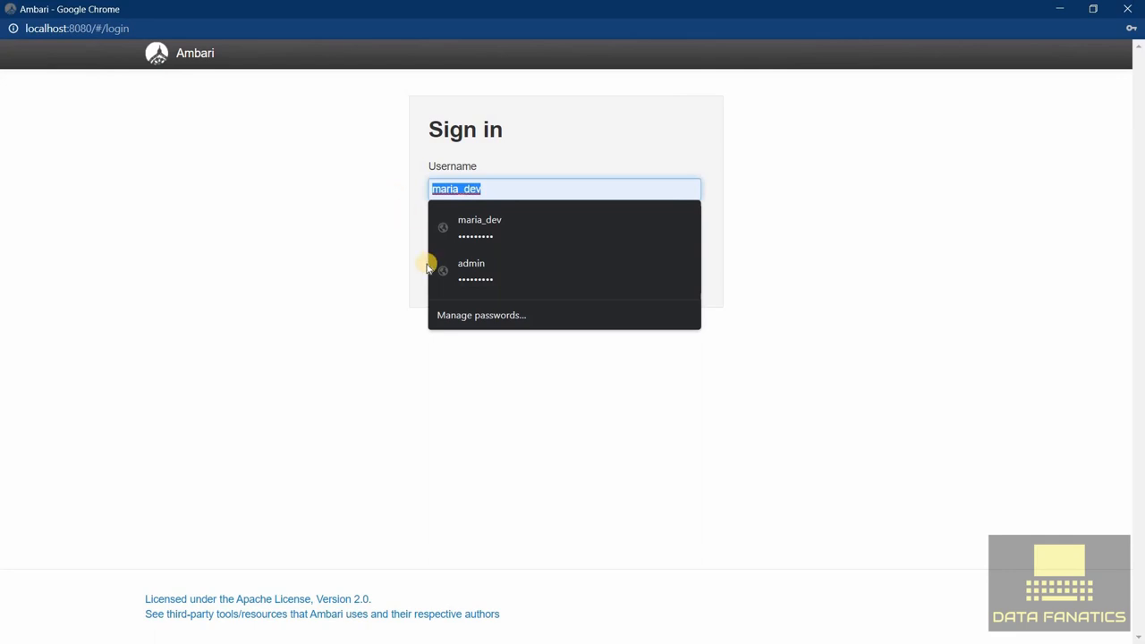
Sign in to Ambari as maria_dev using Chrome's saved login
{"action": "left_click", "coordinate": [480, 227]}
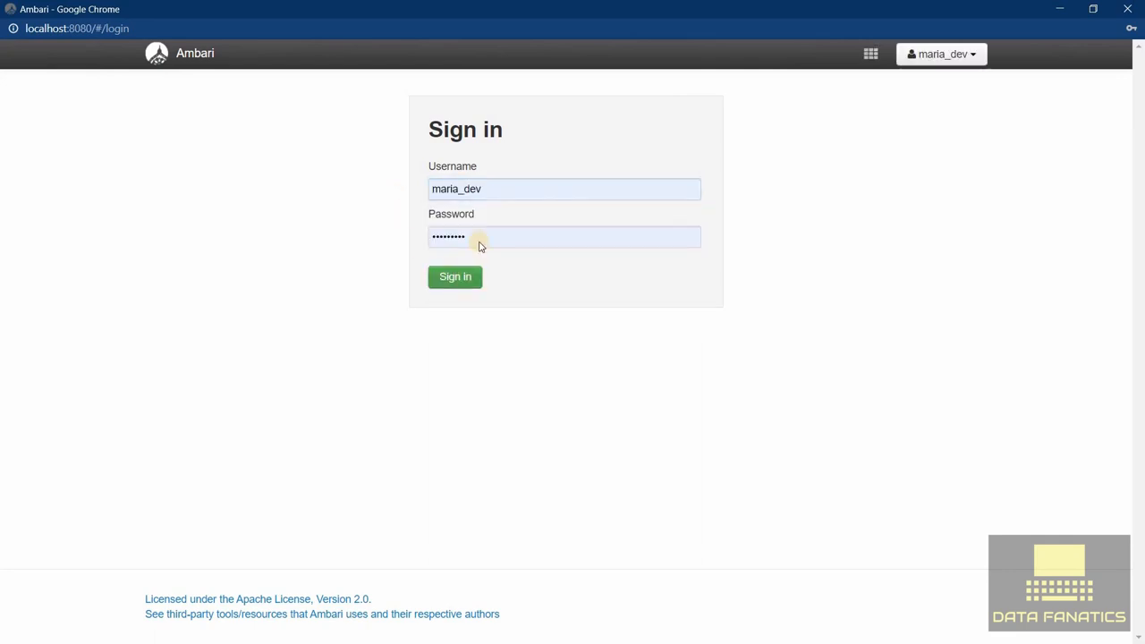
{"action": "left_click", "coordinate": [455, 277]}
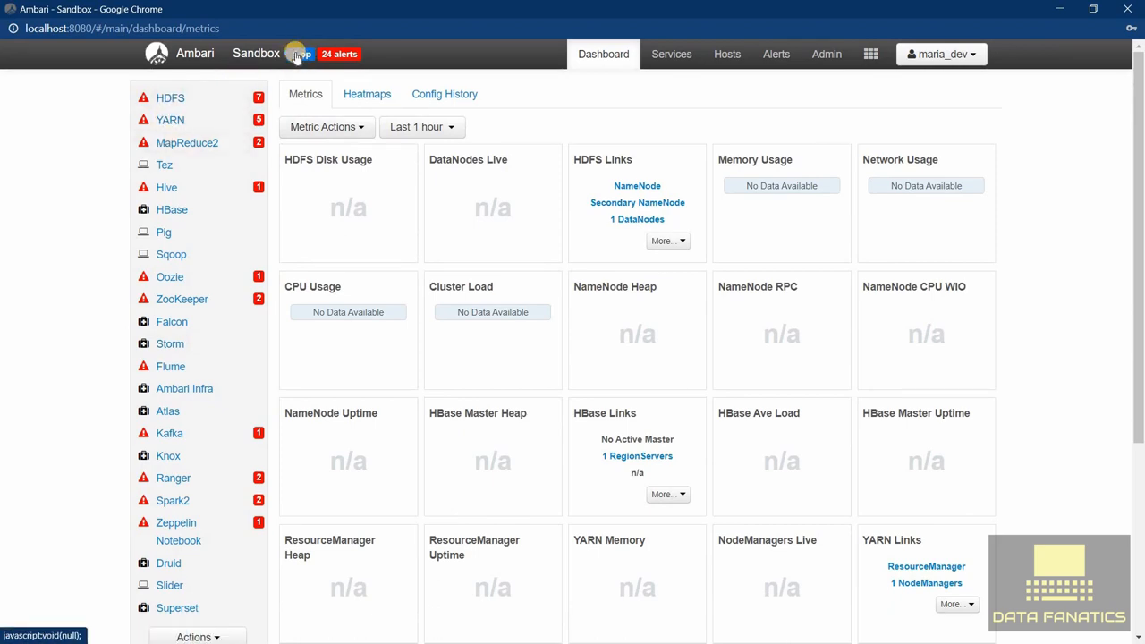
{"action": "left_click", "coordinate": [298, 54]}
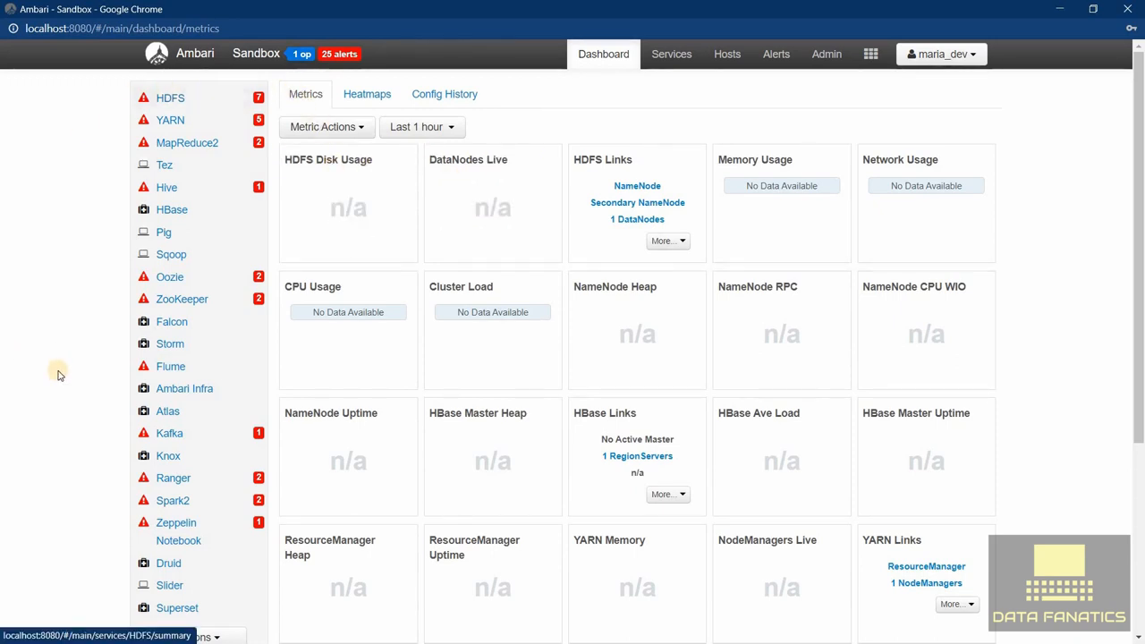
{"action": "mouse_move", "coordinate": [170, 366]}
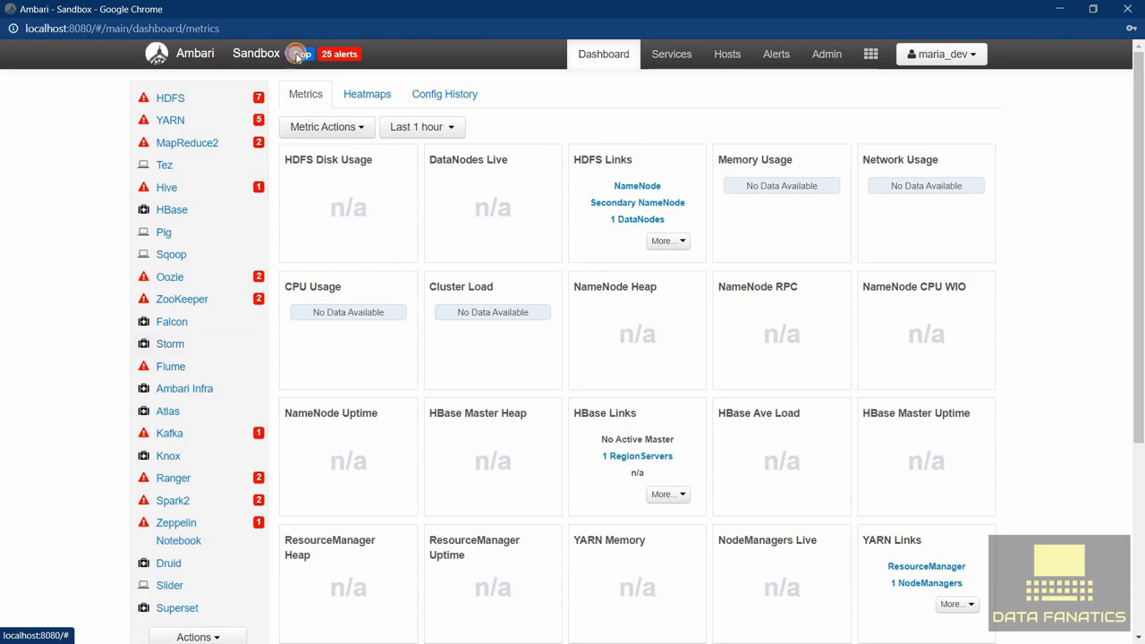
Abort the Start All Services background operation
{"action": "left_click", "coordinate": [299, 54]}
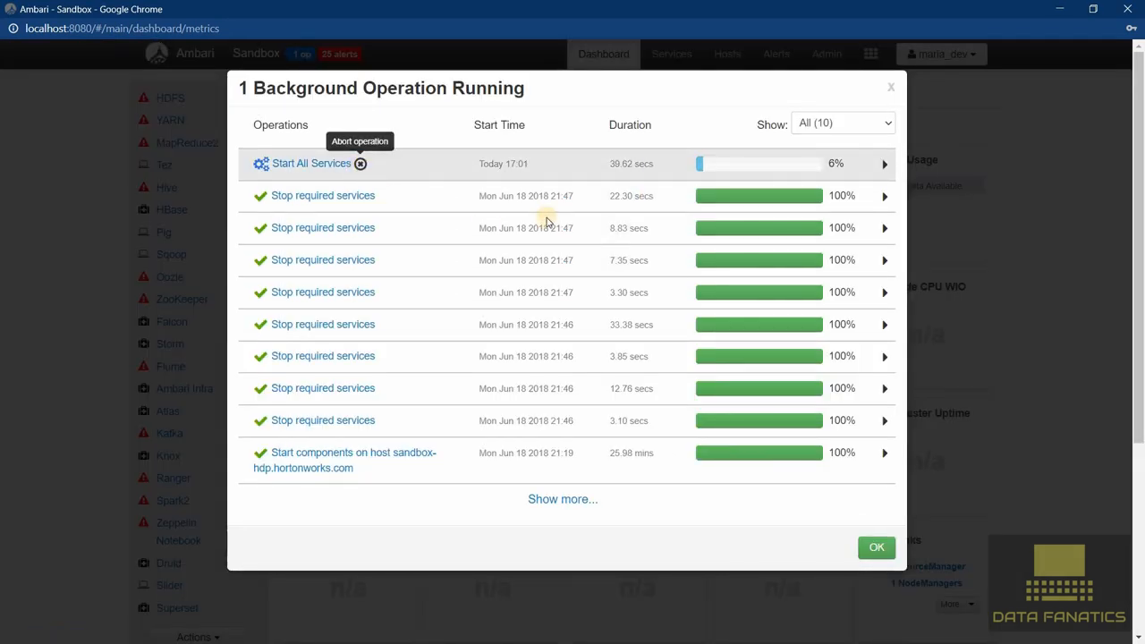
{"action": "left_click", "coordinate": [361, 164]}
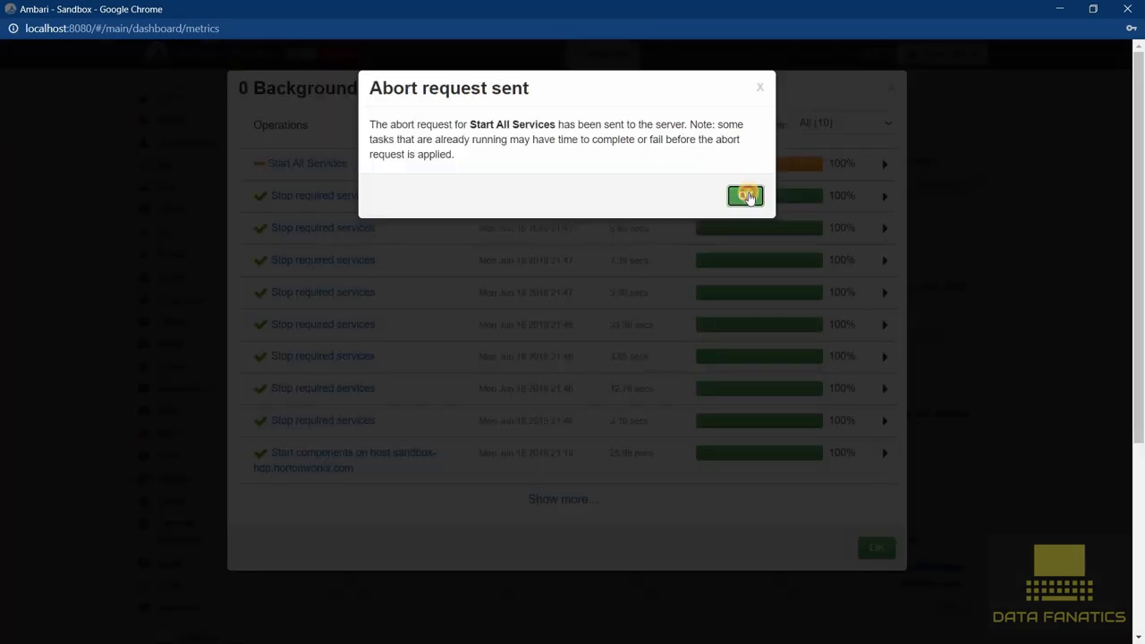
{"action": "left_click", "coordinate": [744, 195]}
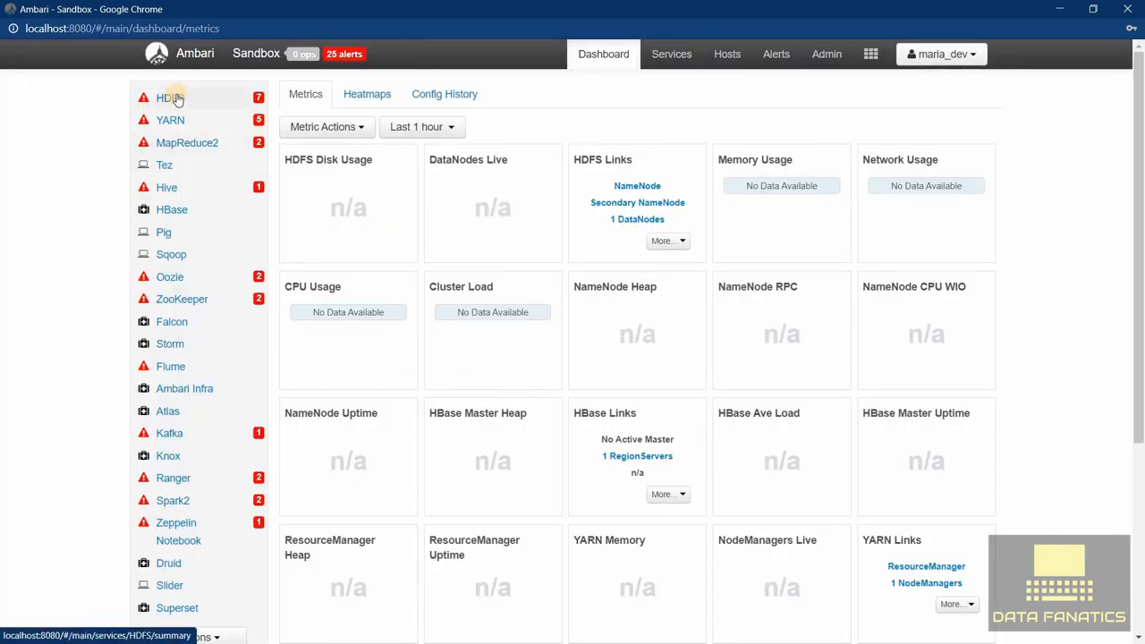
Start HDFS, YARN and MapReduce2 individually, then return to the cluster dashboard
{"action": "left_click", "coordinate": [170, 98]}
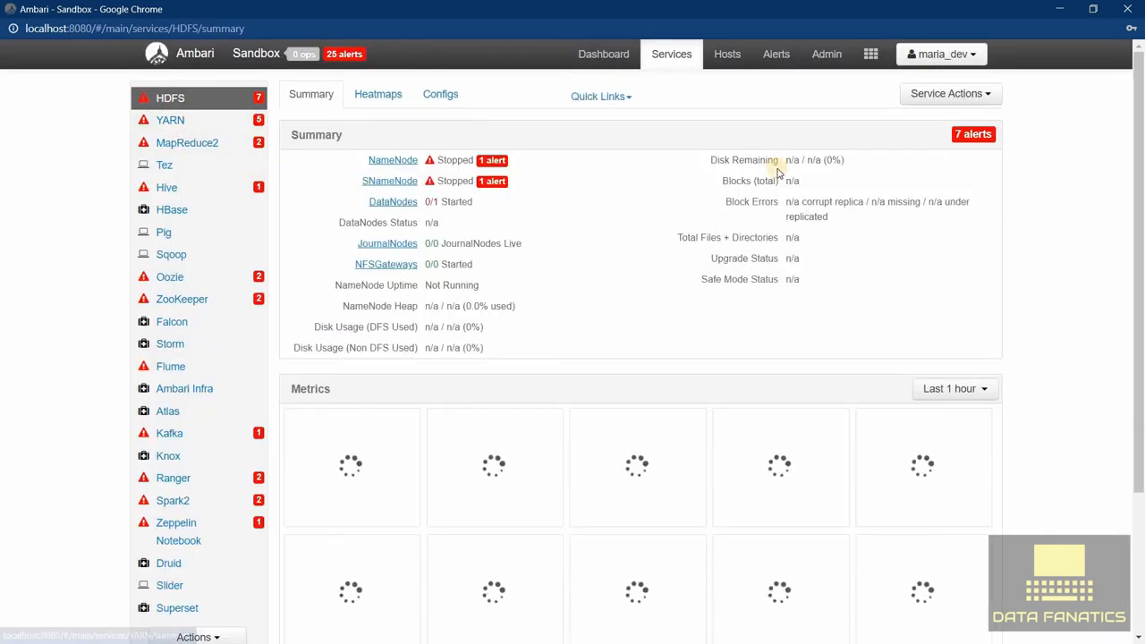
{"action": "left_click", "coordinate": [945, 93]}
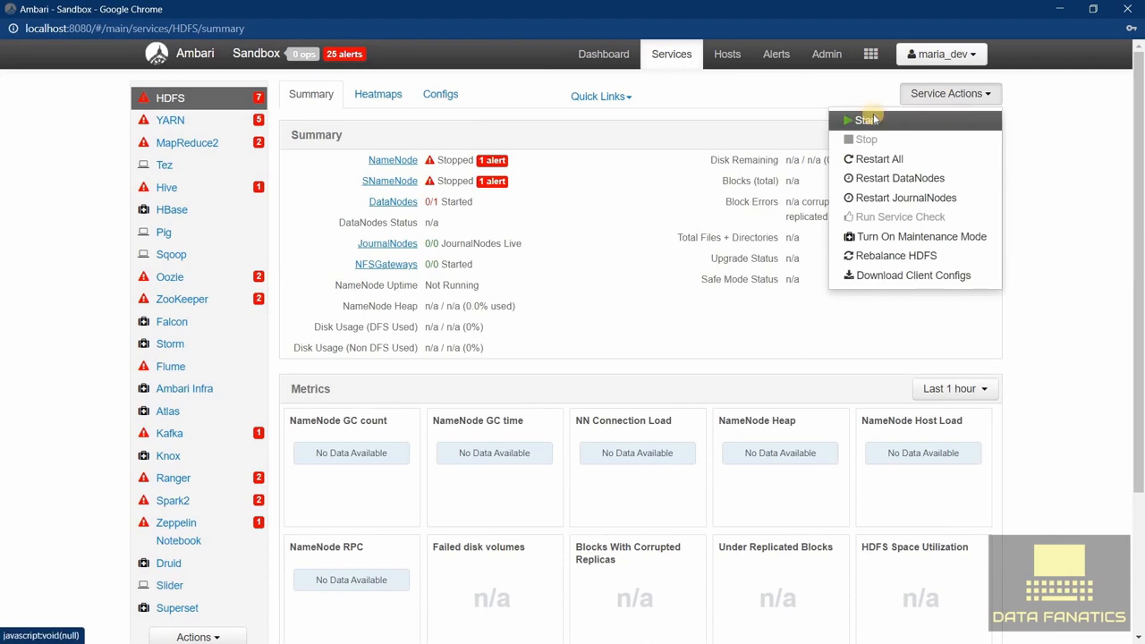
{"action": "left_click", "coordinate": [864, 120]}
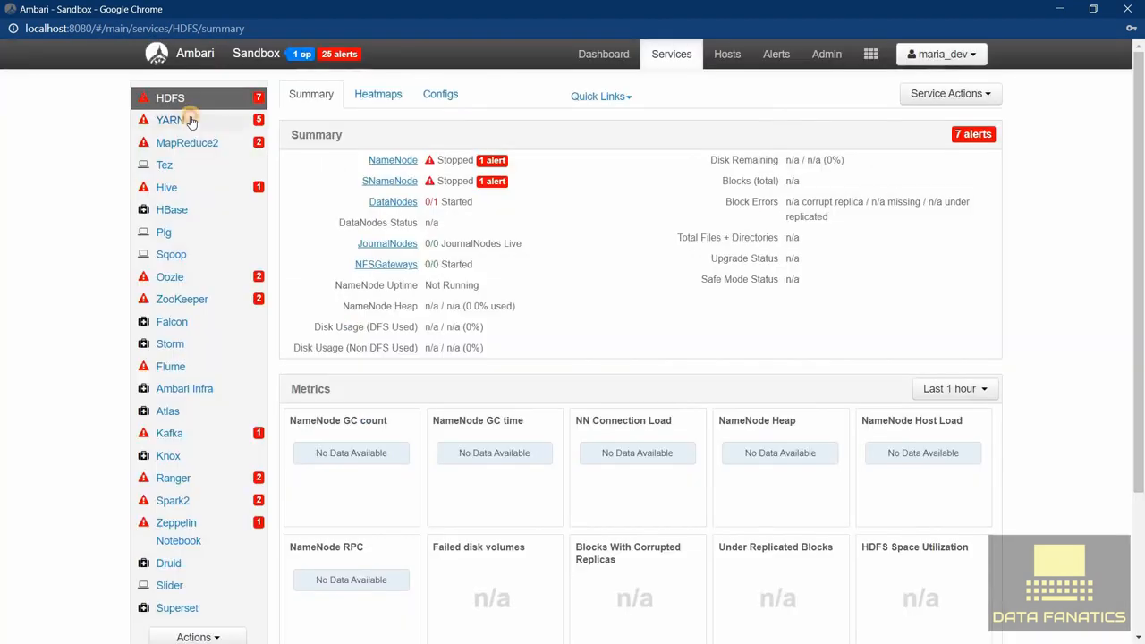
{"action": "left_click", "coordinate": [170, 120]}
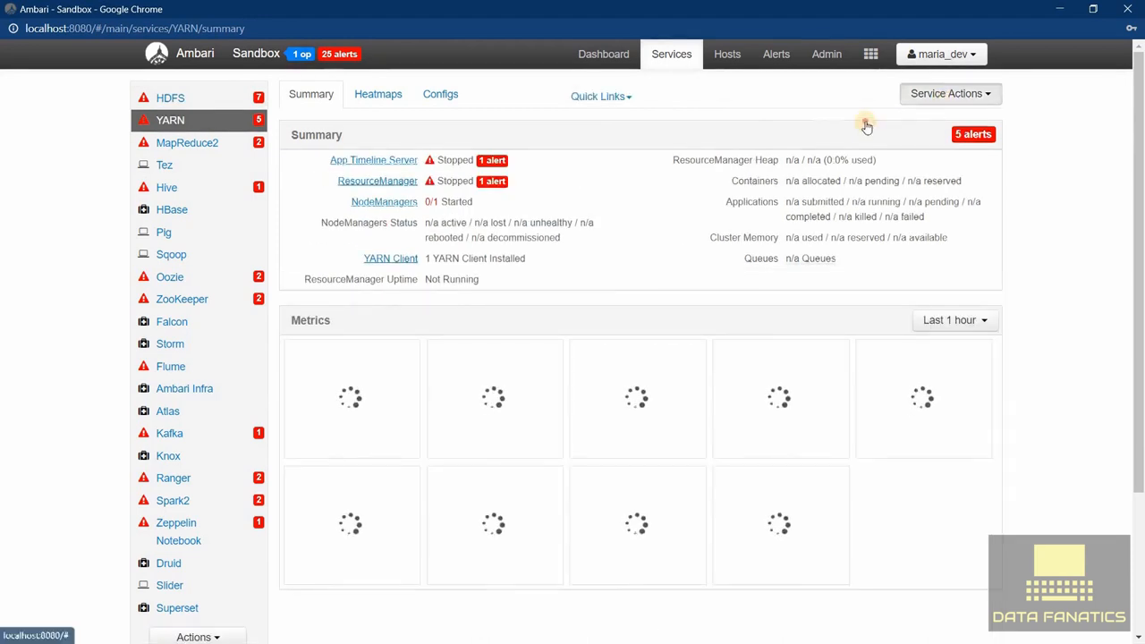
{"action": "left_click", "coordinate": [950, 93]}
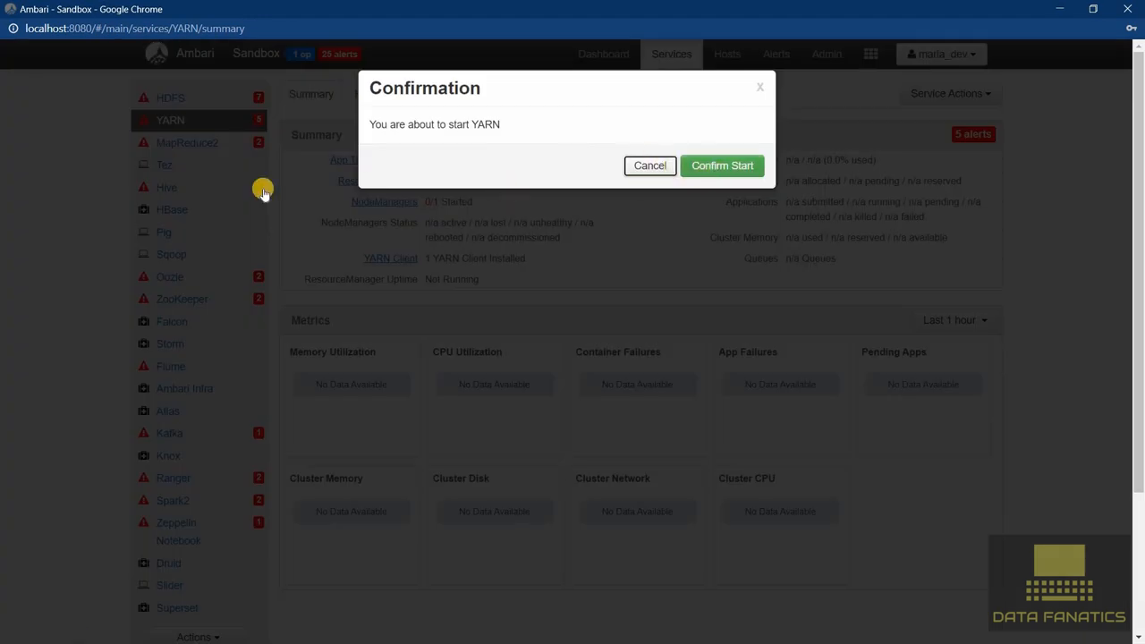
{"action": "left_click", "coordinate": [722, 166]}
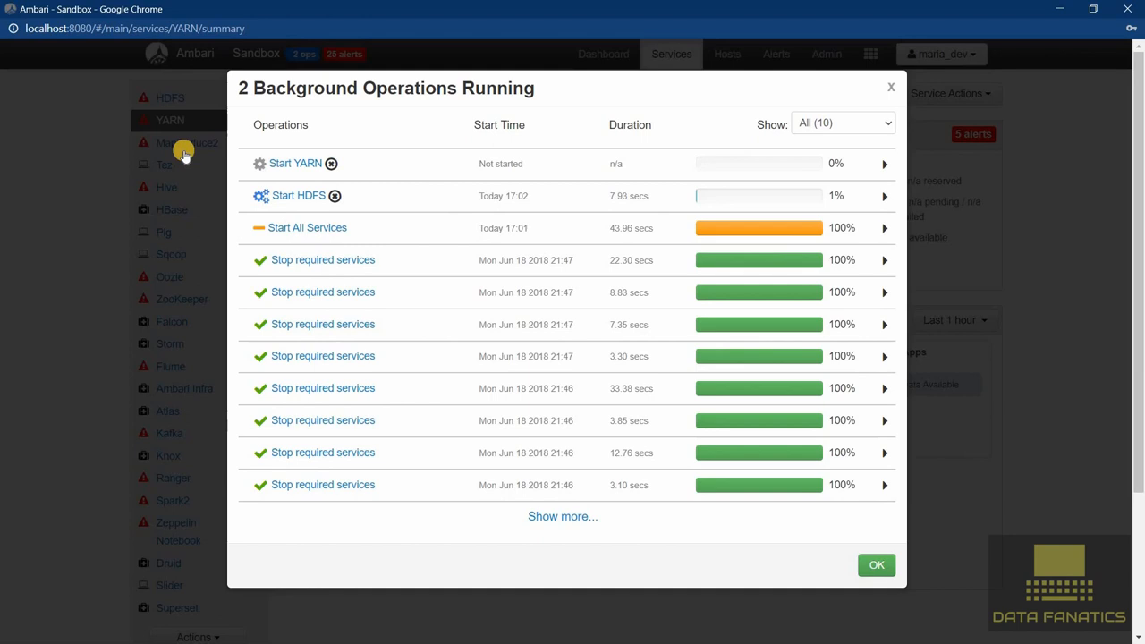
{"action": "left_click", "coordinate": [876, 564]}
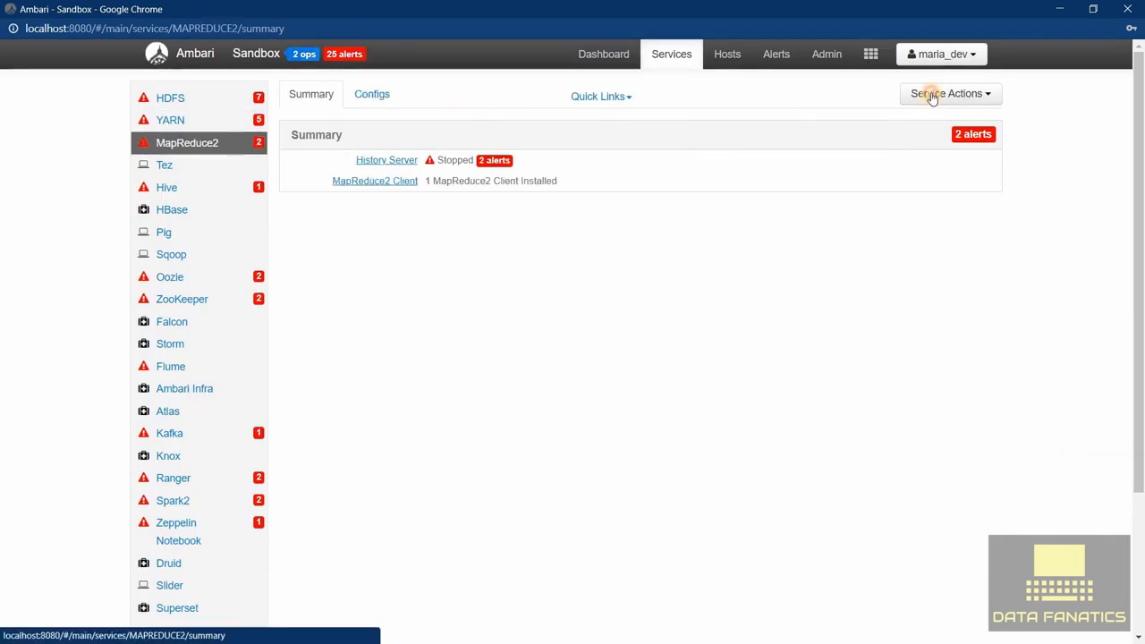
{"action": "left_click", "coordinate": [949, 93]}
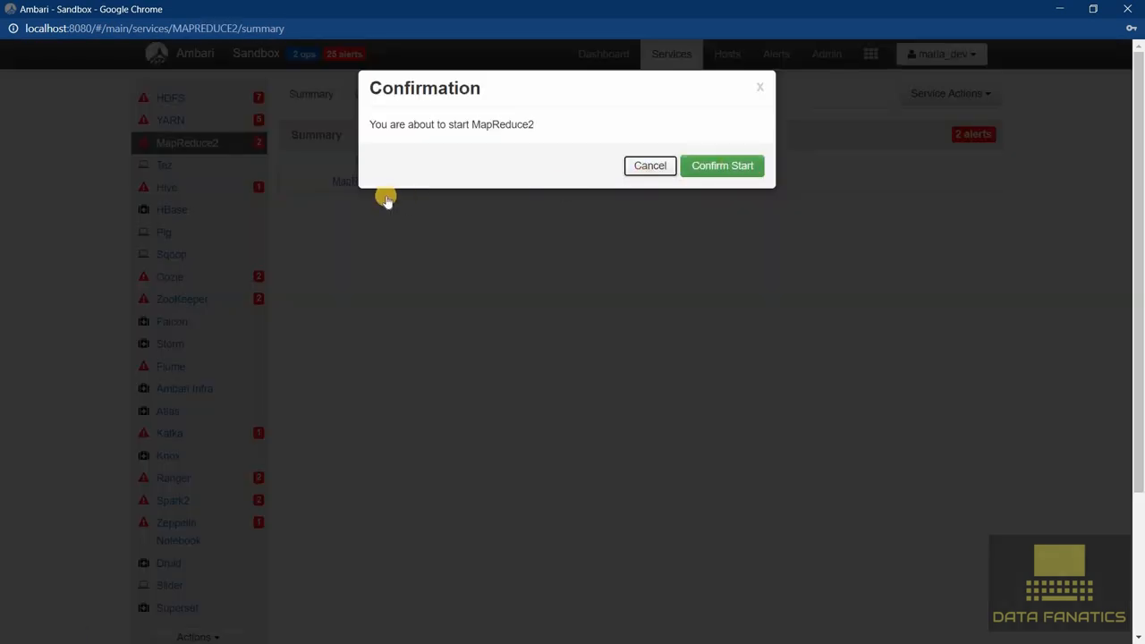
{"action": "left_click", "coordinate": [722, 165]}
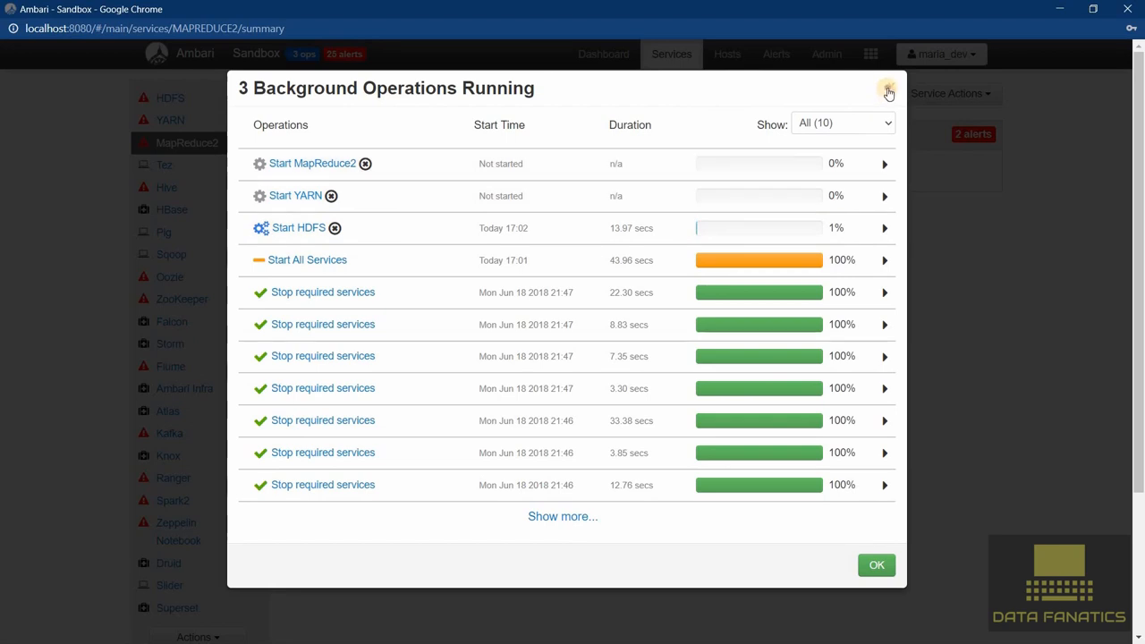
{"action": "left_click", "coordinate": [888, 92]}
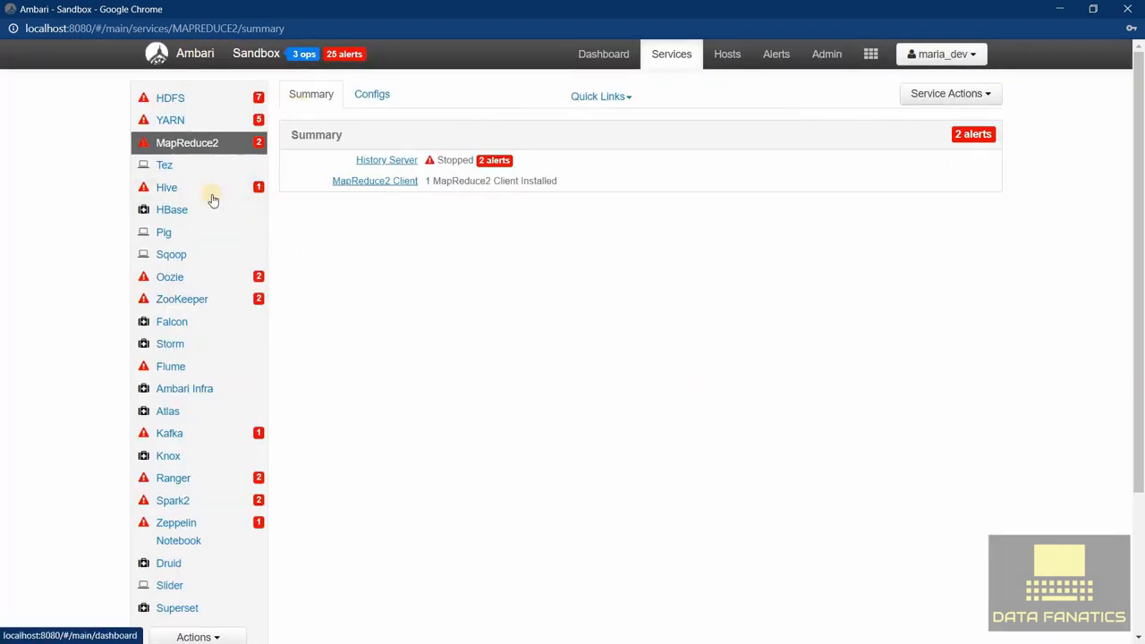
{"action": "left_click", "coordinate": [603, 54]}
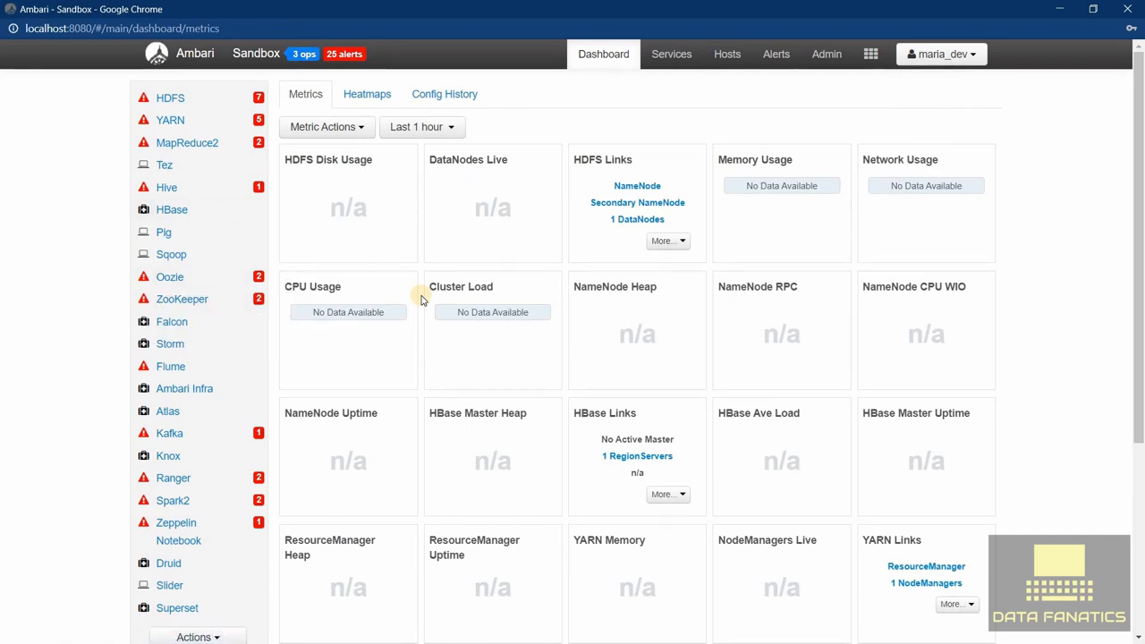
{"action": "mouse_move", "coordinate": [125, 320]}
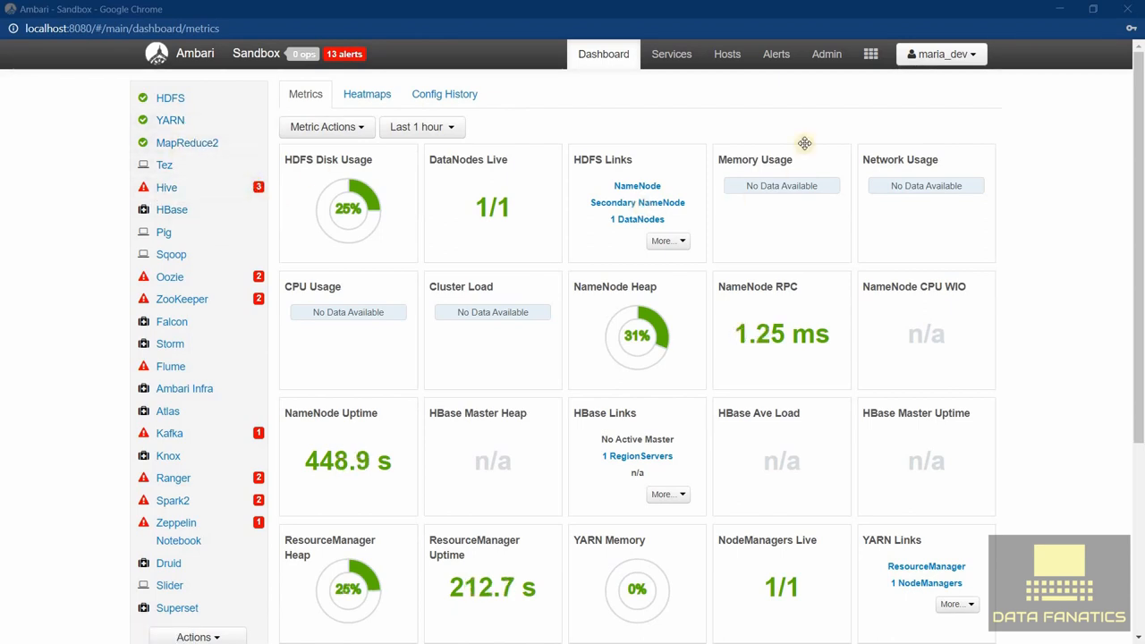
Wait for HDFS, YARN and MapReduce2 to turn healthy, then switch to the Files View
{"action": "left_click", "coordinate": [870, 54]}
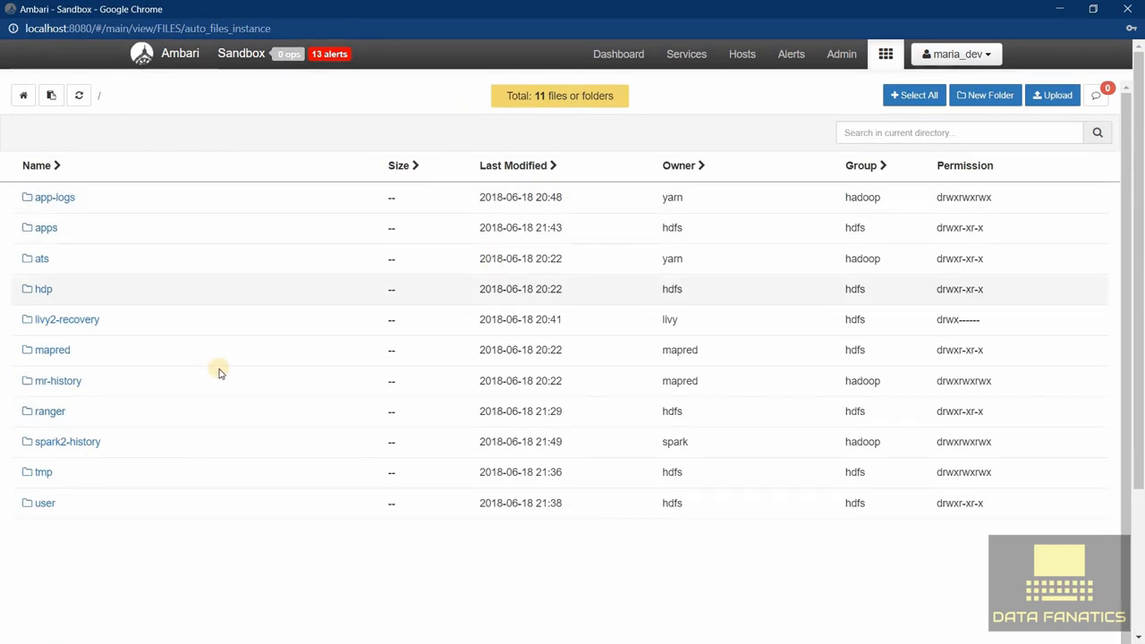
{"action": "mouse_move", "coordinate": [156, 459]}
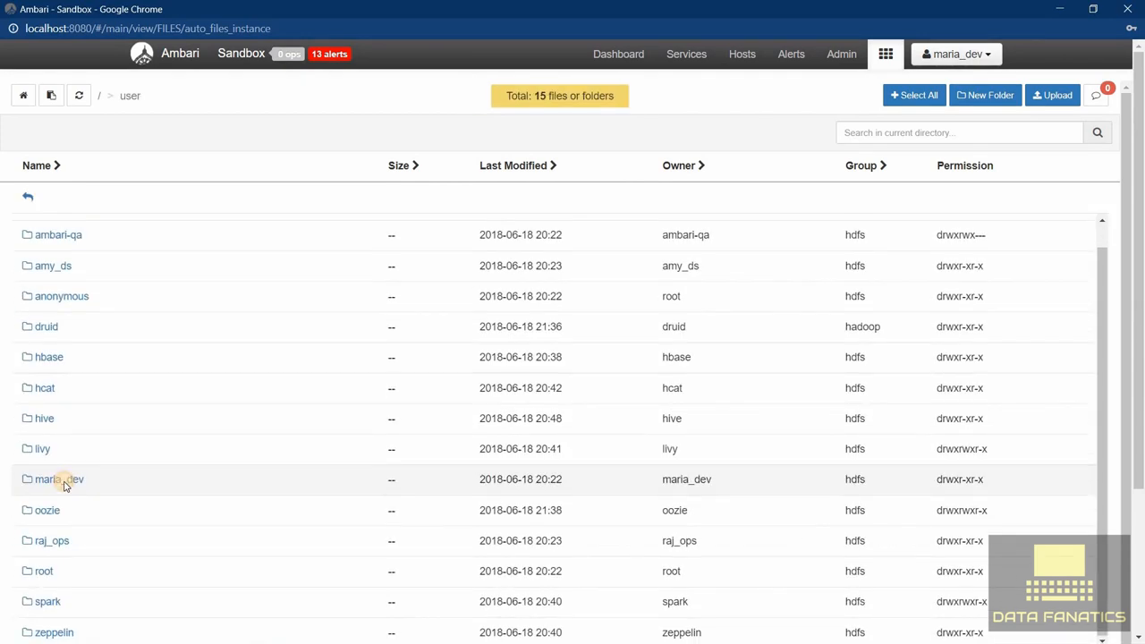
Open the empty /user/maria_dev folder and cancel an upload without choosing a file
{"action": "left_click", "coordinate": [52, 479]}
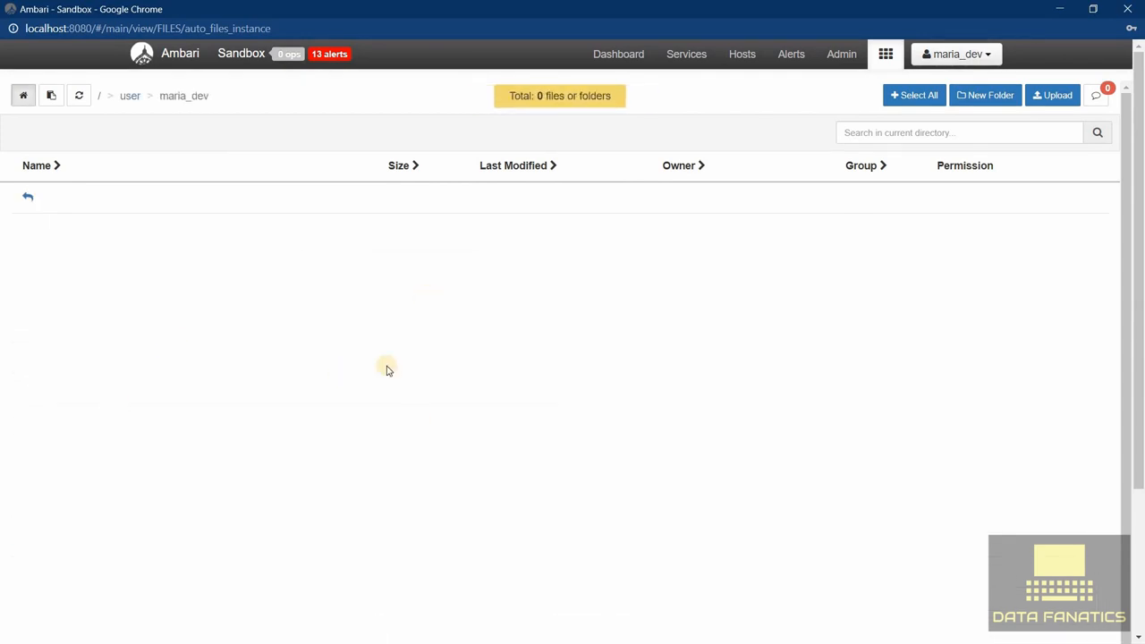
{"action": "mouse_move", "coordinate": [289, 307]}
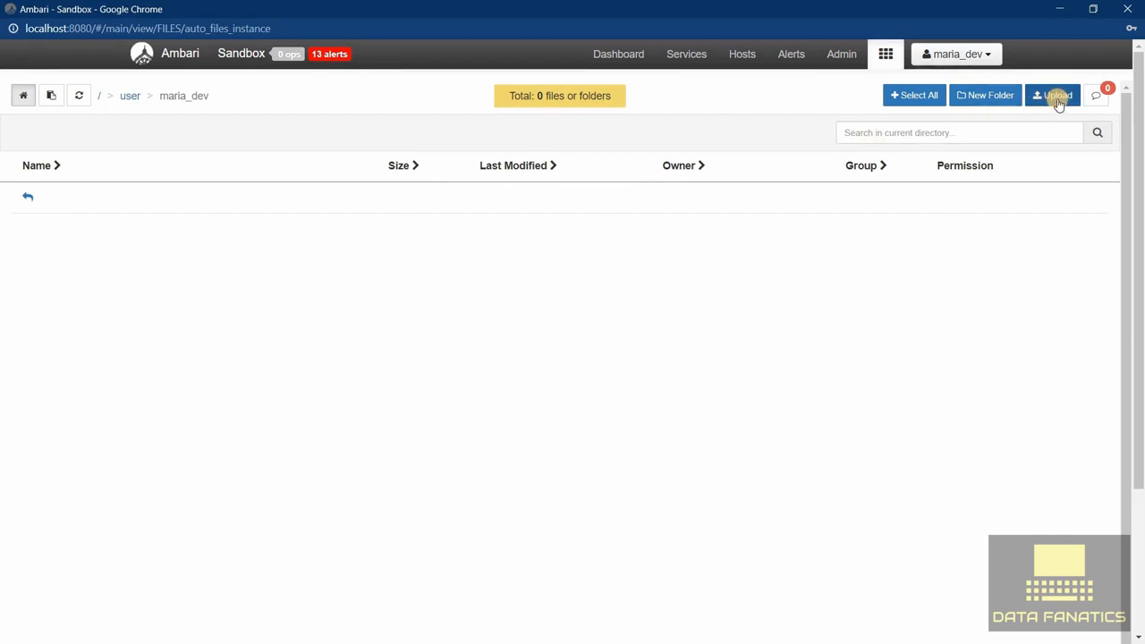
{"action": "left_click", "coordinate": [1053, 95]}
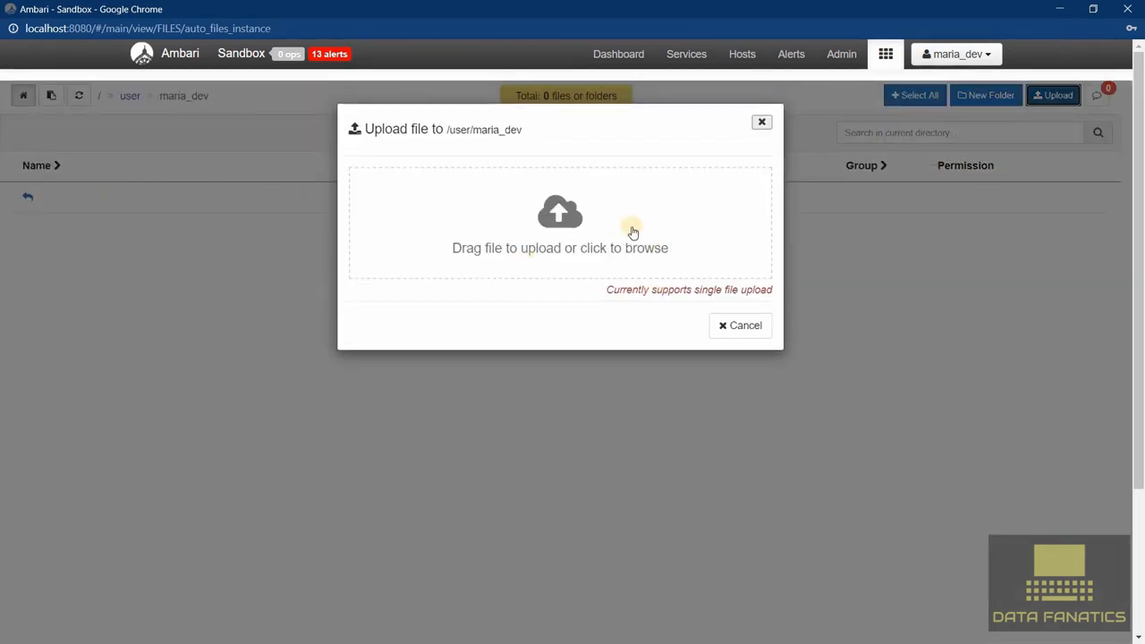
{"action": "mouse_move", "coordinate": [652, 286]}
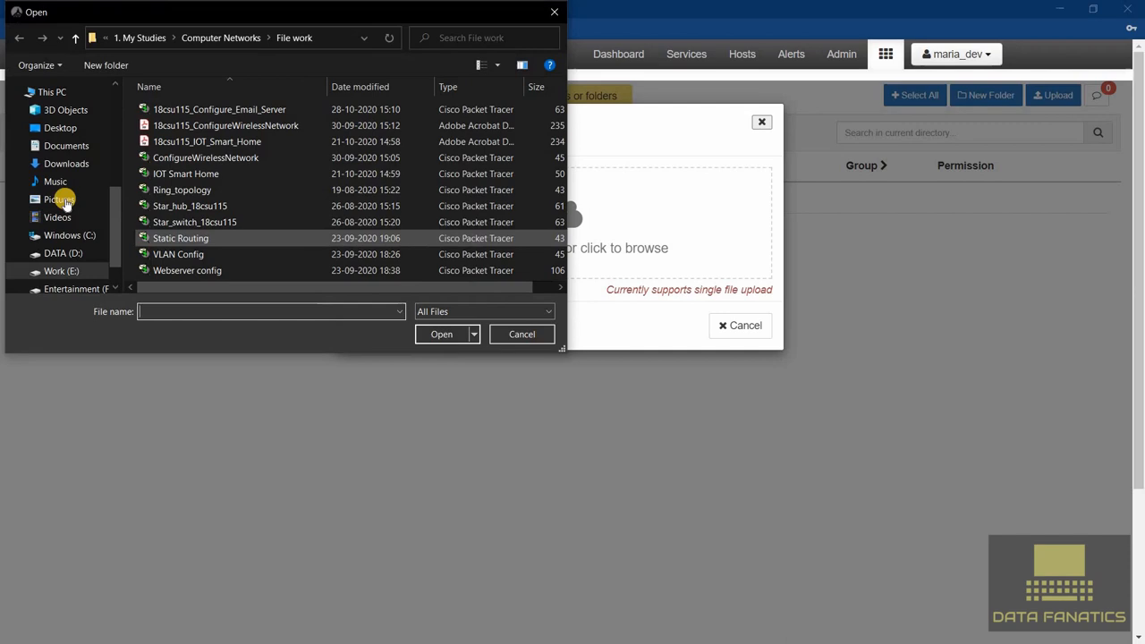
{"action": "scroll", "scroll_direction": "down", "scroll_amount": 3}
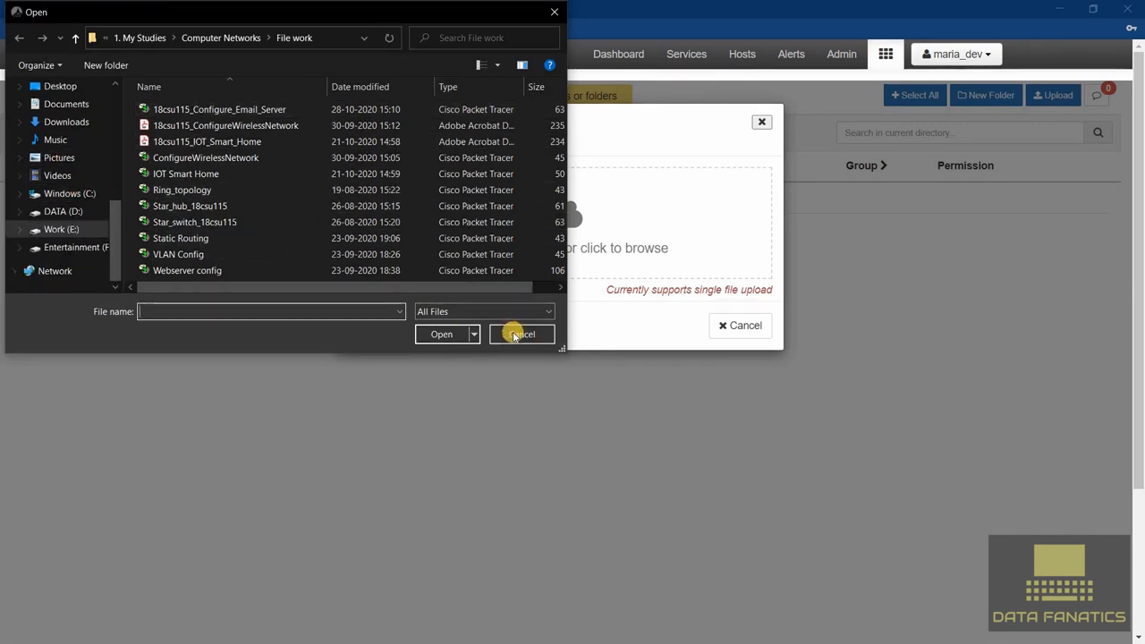
{"action": "left_click", "coordinate": [521, 333]}
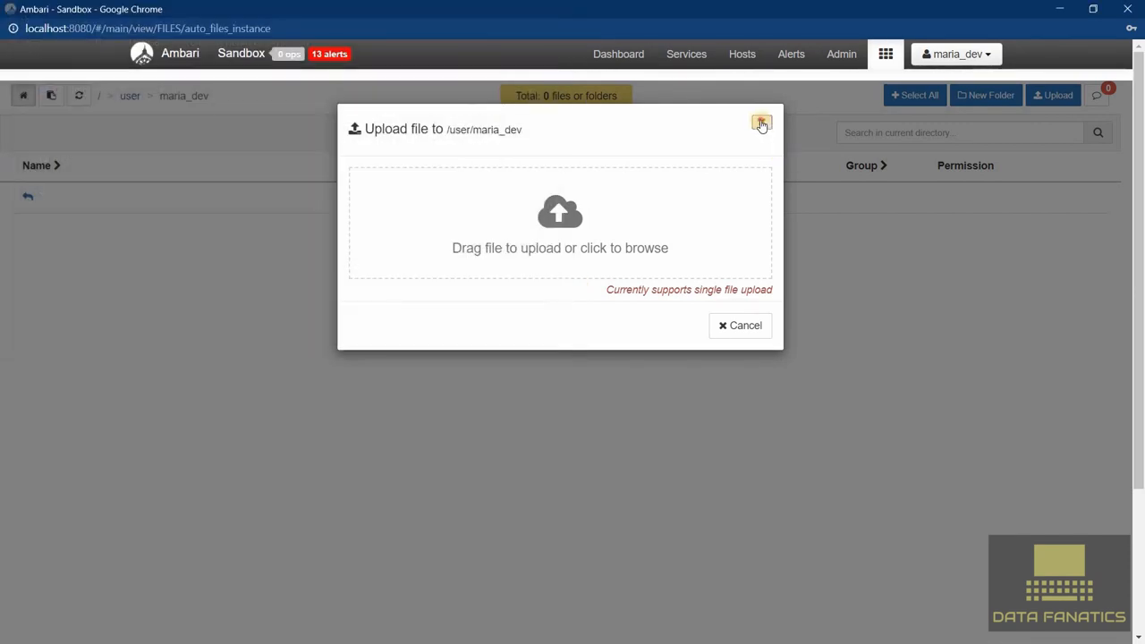
{"action": "left_click", "coordinate": [886, 53]}
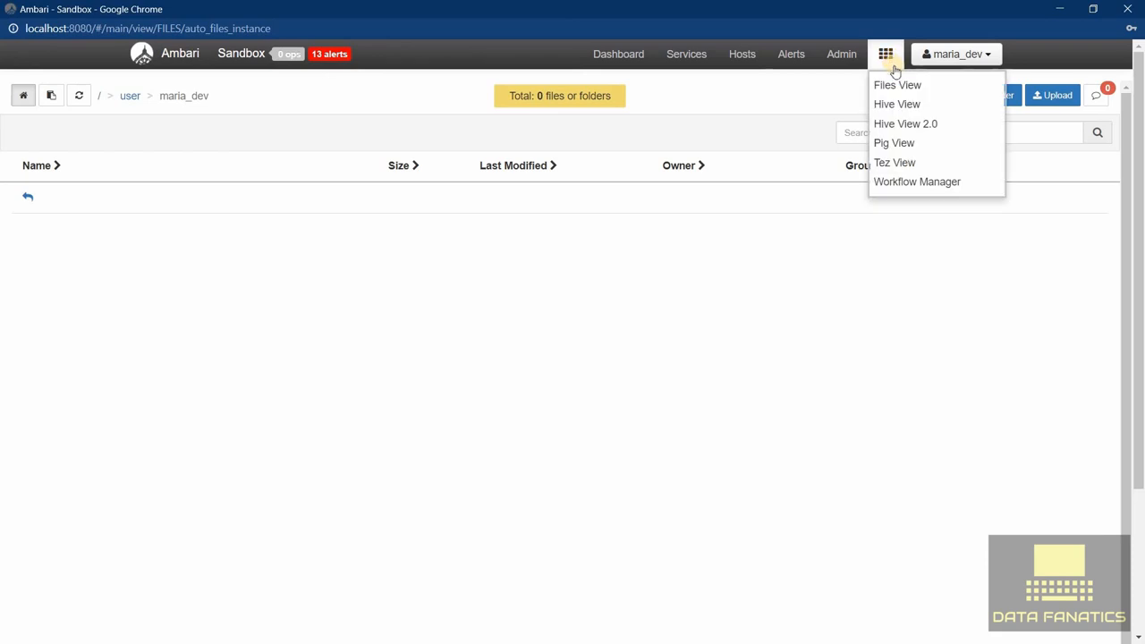
{"action": "mouse_move", "coordinate": [897, 104]}
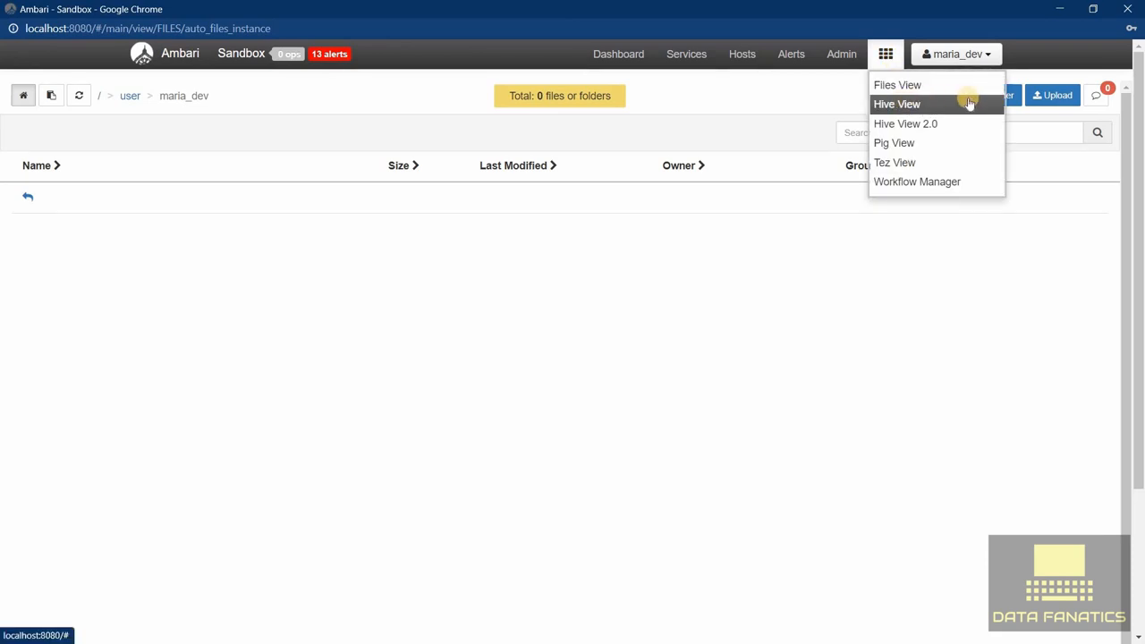
{"action": "mouse_move", "coordinate": [946, 125]}
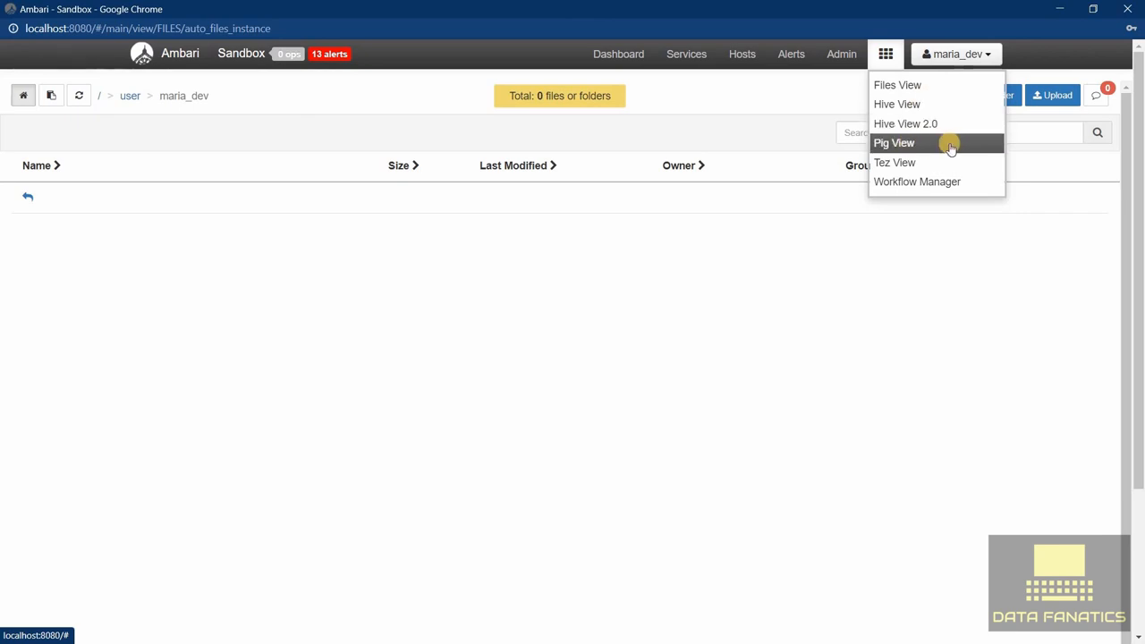
{"action": "mouse_move", "coordinate": [698, 240]}
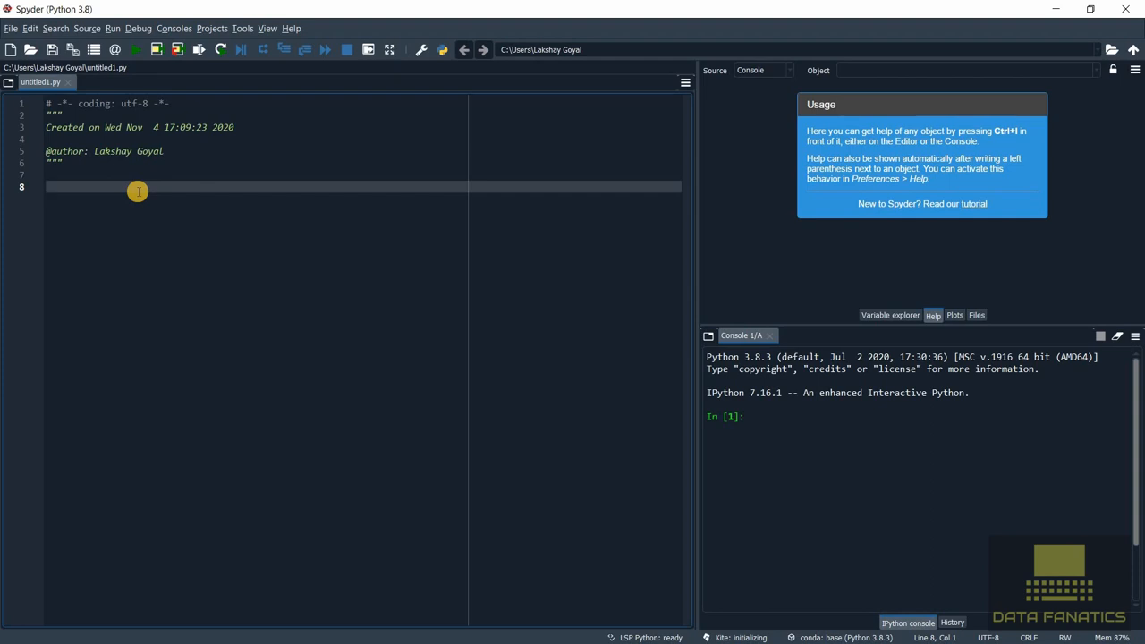
{"action": "mouse_move", "coordinate": [282, 327]}
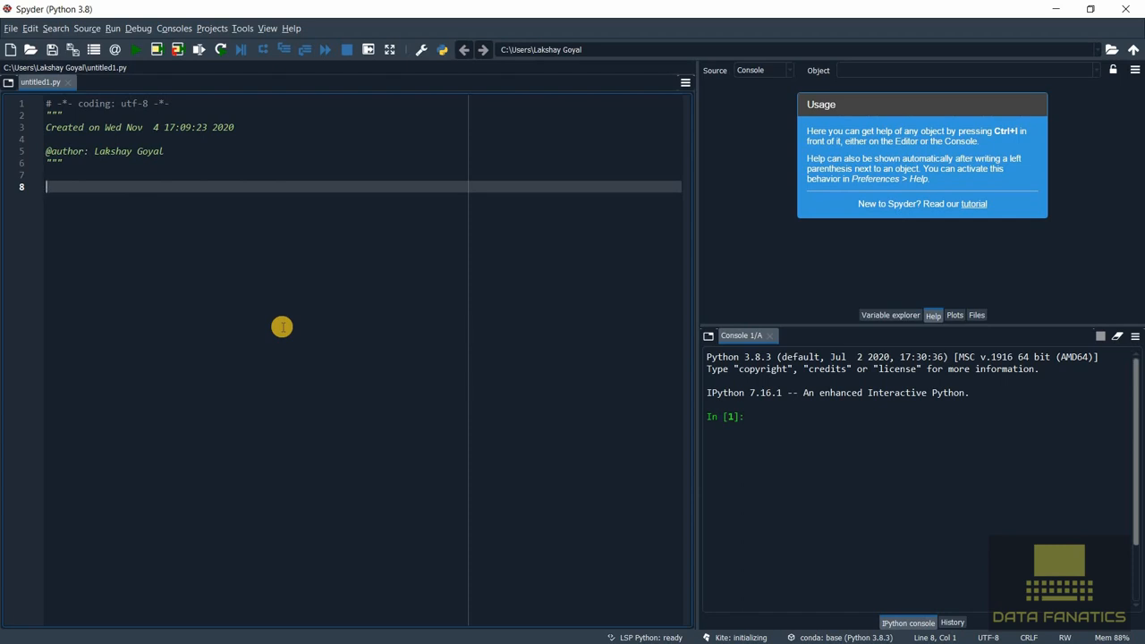
Switch from Spyder's empty script back to Chrome's Hortonworks Sandbox HDP 2.6.5 page
{"action": "key", "text": "alt+tab"}
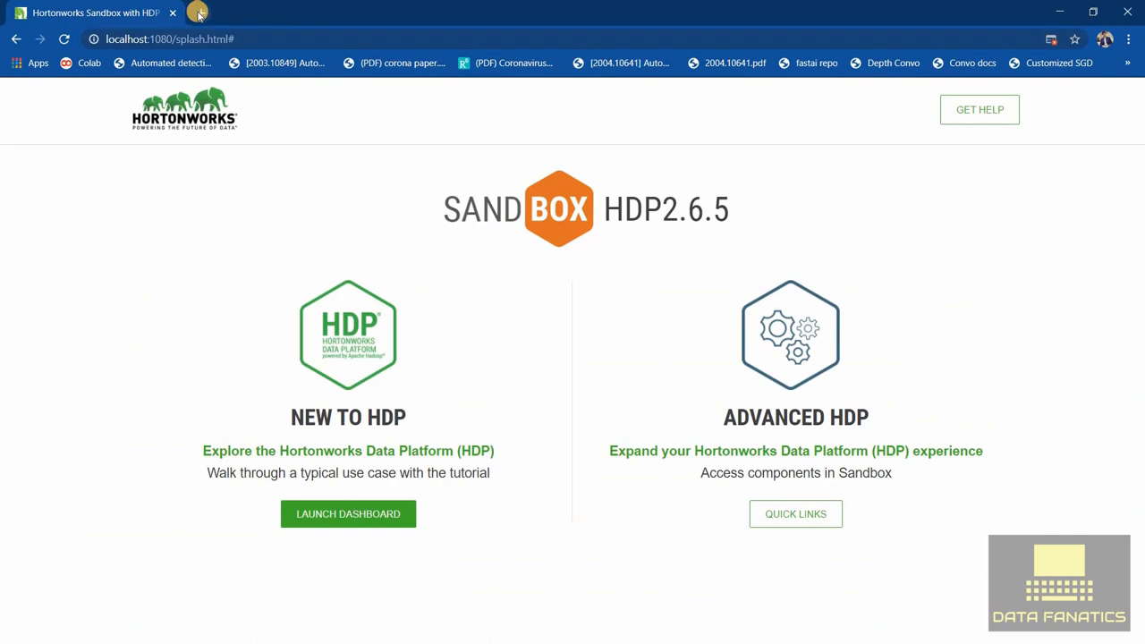
Search Google for 'putty' in a new tab and open the putty.org page
{"action": "left_click", "coordinate": [378, 12]}
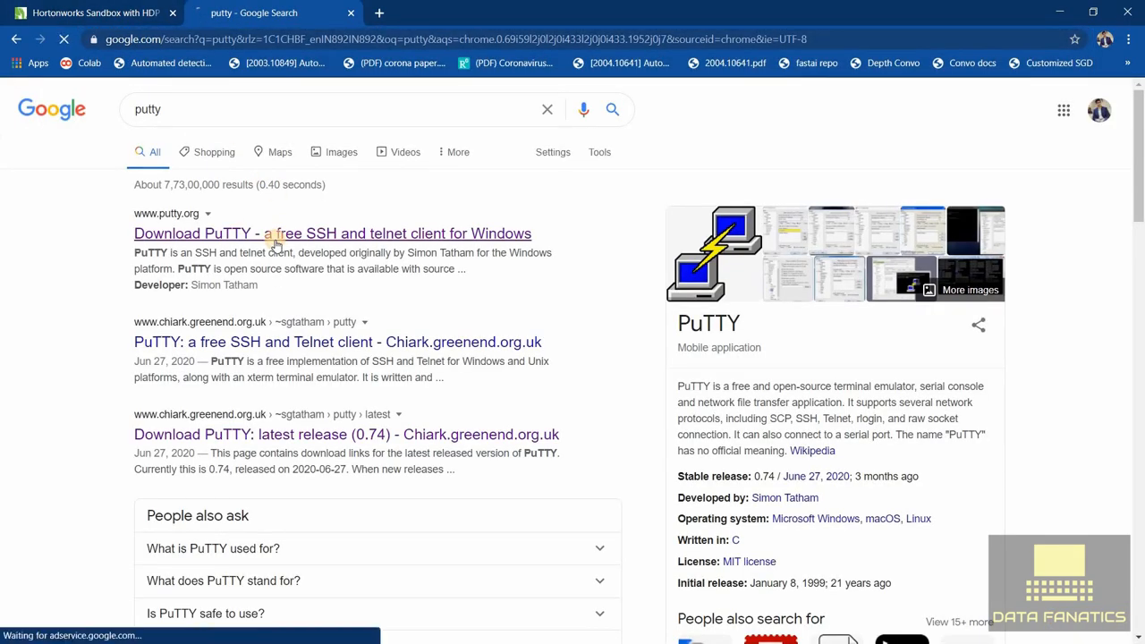
{"action": "left_click", "coordinate": [332, 234]}
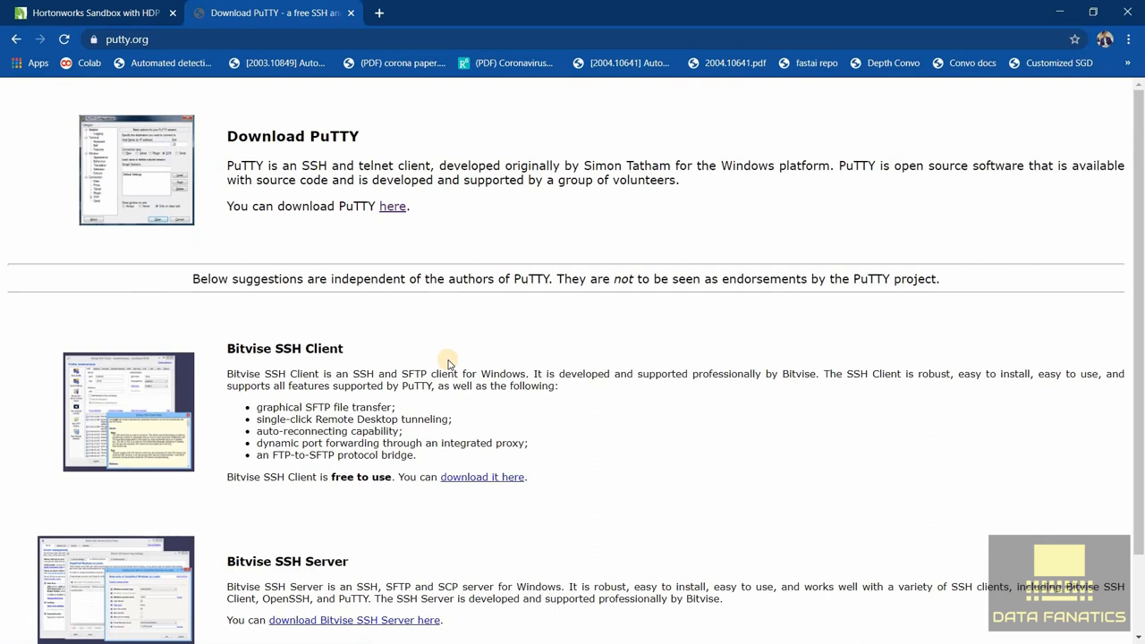
{"action": "scroll", "scroll_direction": "down", "scroll_amount": 3}
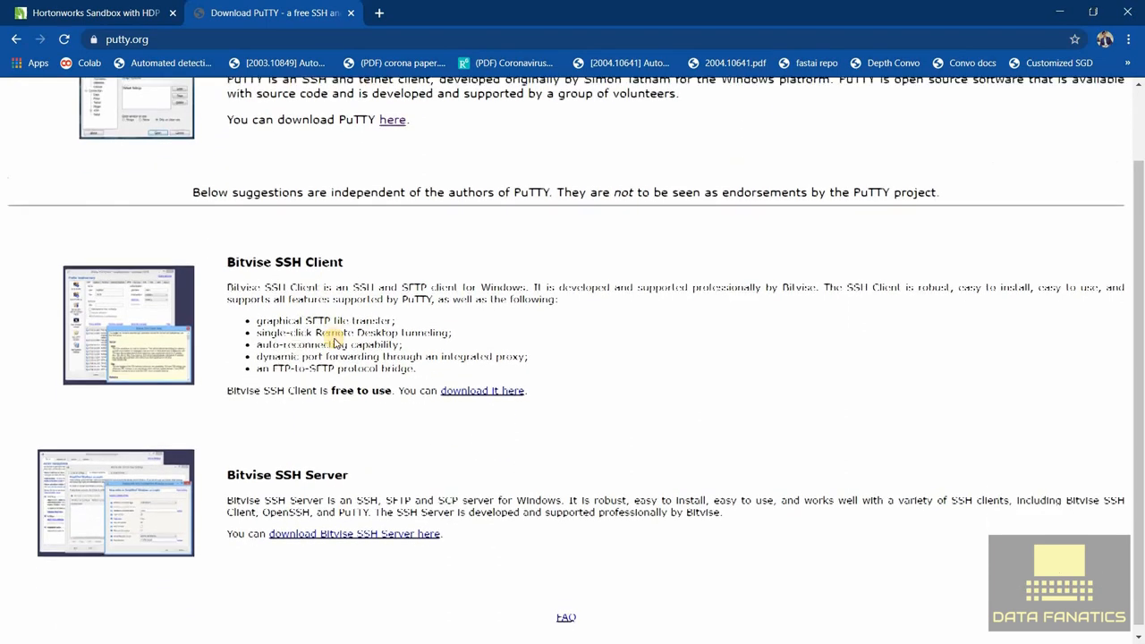
{"action": "scroll", "scroll_direction": "up", "scroll_amount": 3}
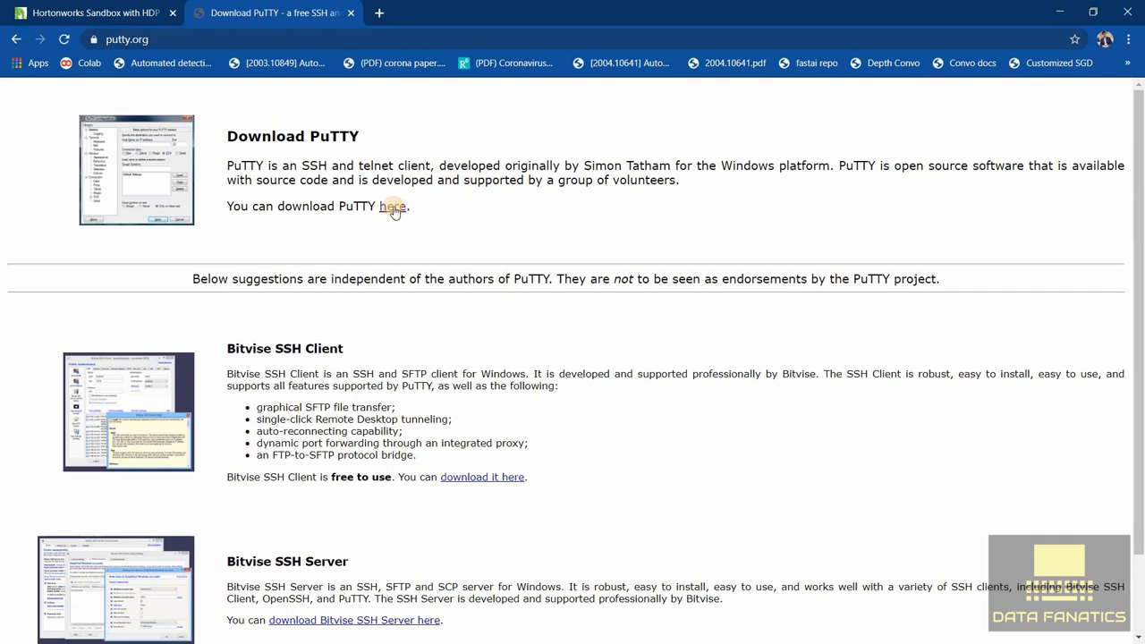
Download putty-64bit-0.74-installer.msi from the latest release page and run it
{"action": "left_click", "coordinate": [393, 206]}
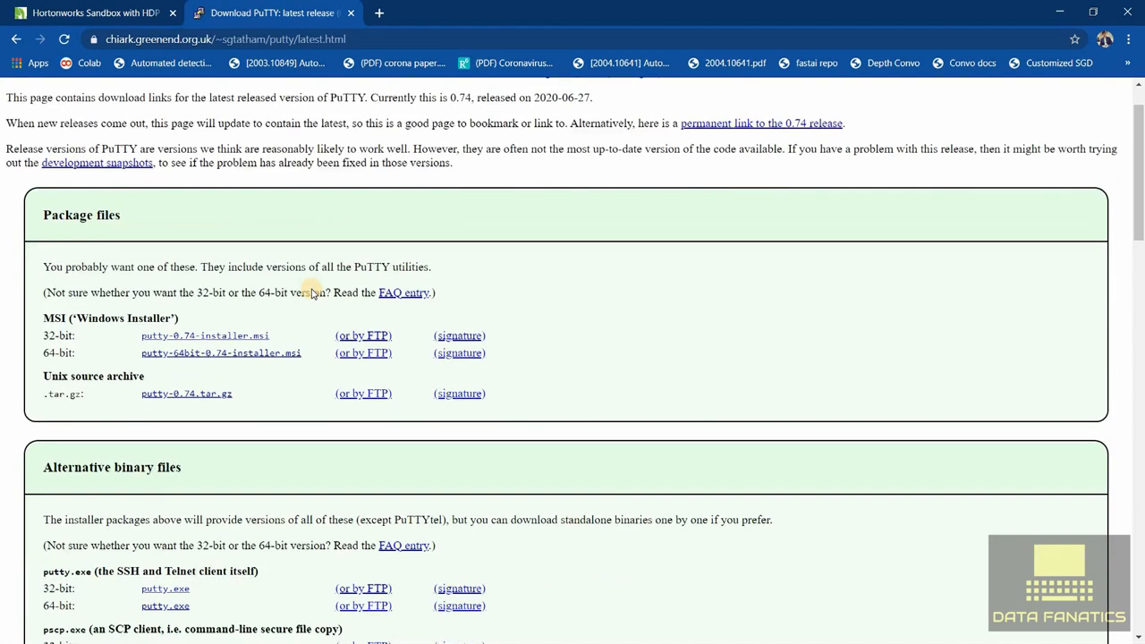
{"action": "scroll", "scroll_direction": "down", "scroll_amount": 3}
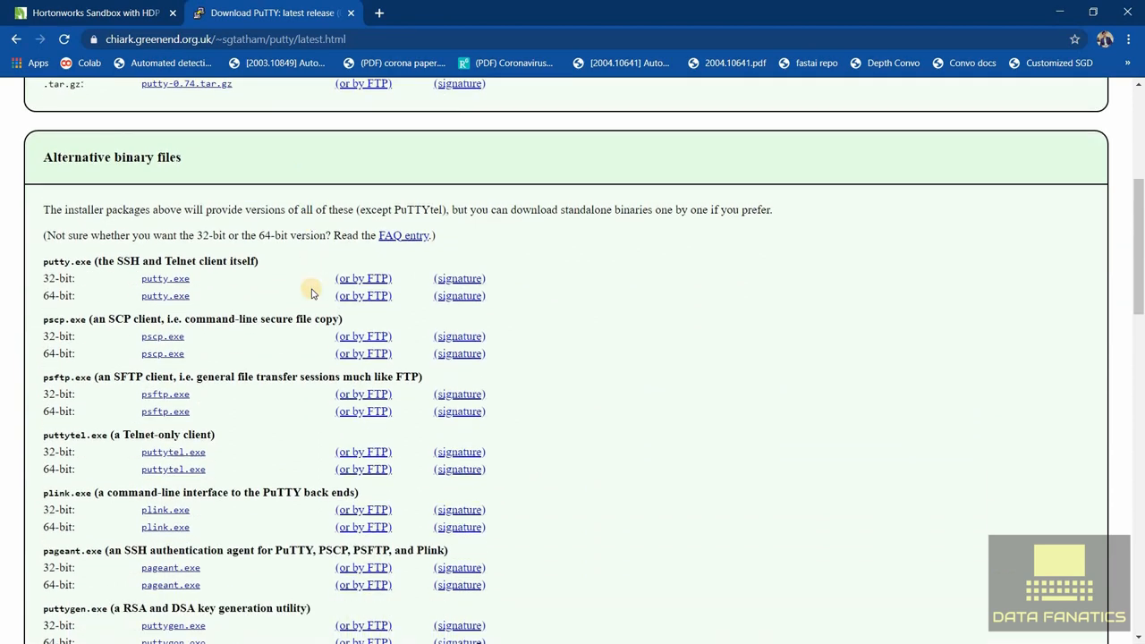
{"action": "scroll", "scroll_direction": "up", "scroll_amount": 3}
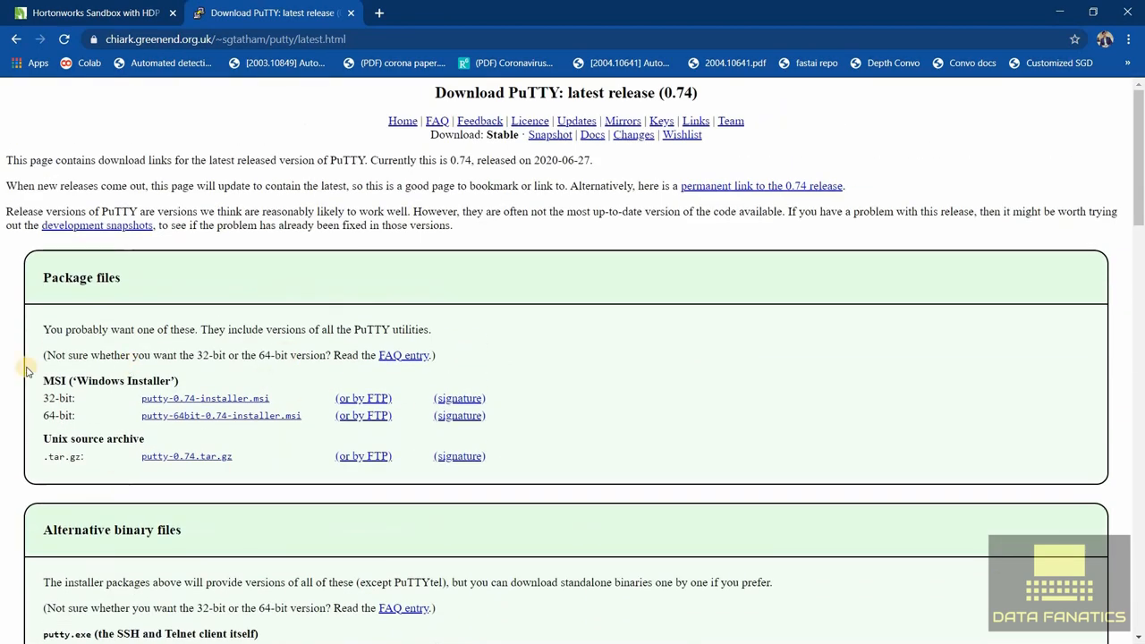
{"action": "mouse_move", "coordinate": [151, 430]}
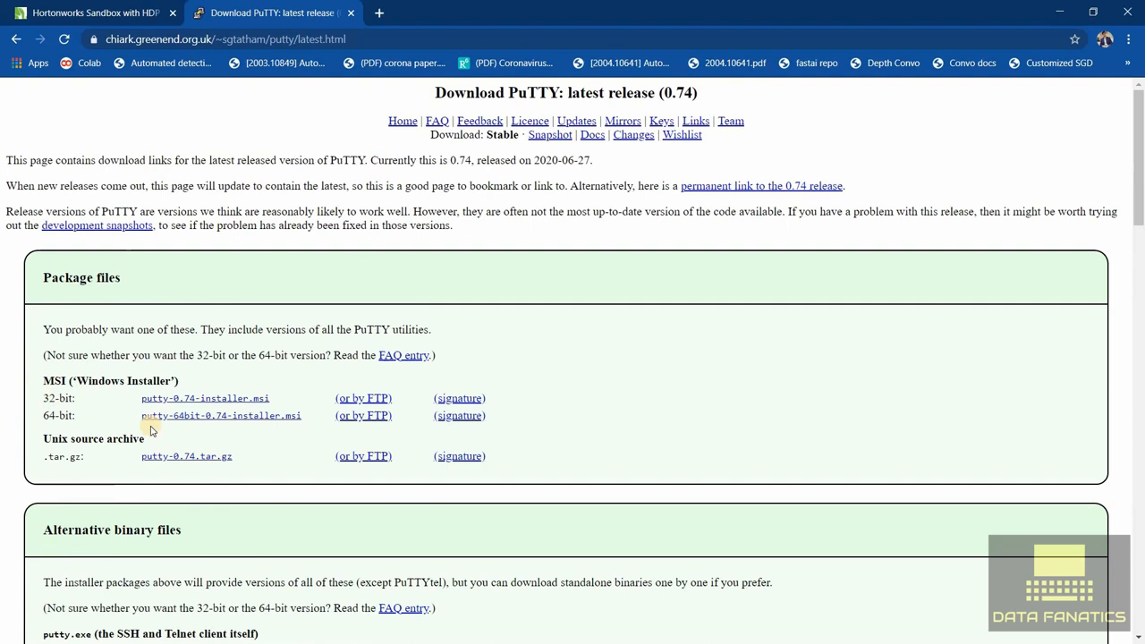
{"action": "mouse_move", "coordinate": [219, 421]}
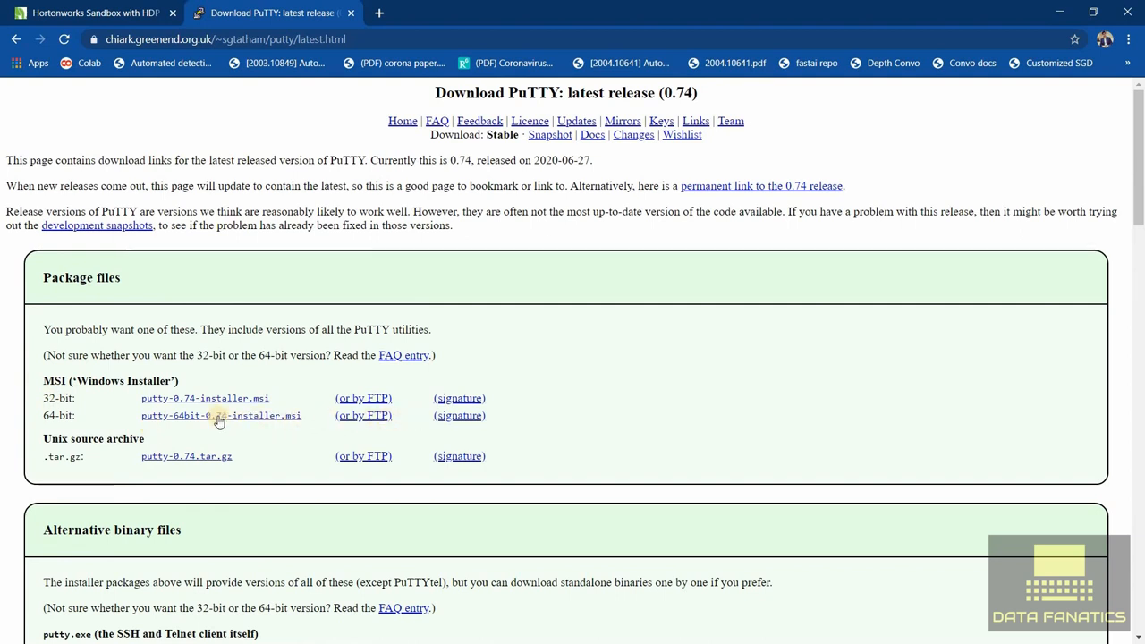
{"action": "left_click", "coordinate": [221, 415]}
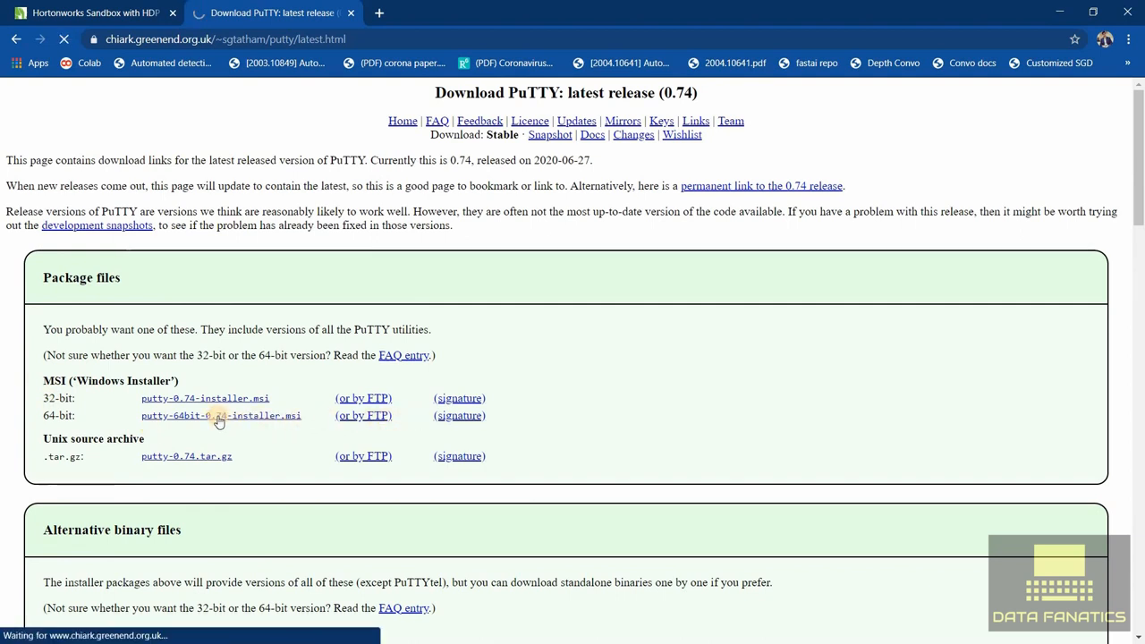
{"action": "left_click", "coordinate": [220, 415]}
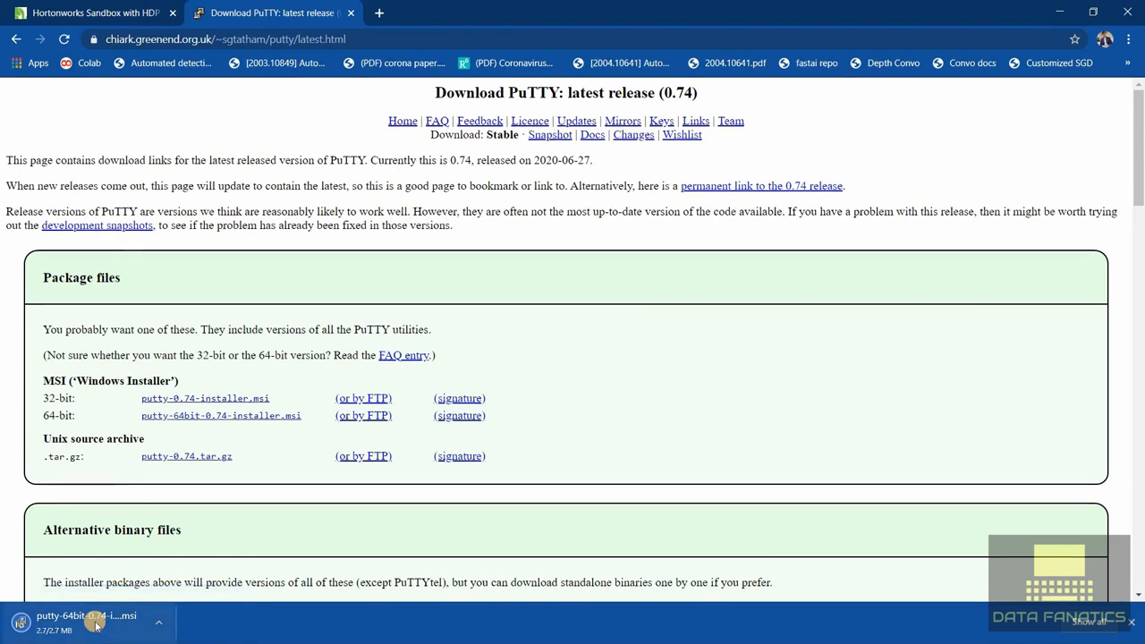
{"action": "mouse_move", "coordinate": [85, 621]}
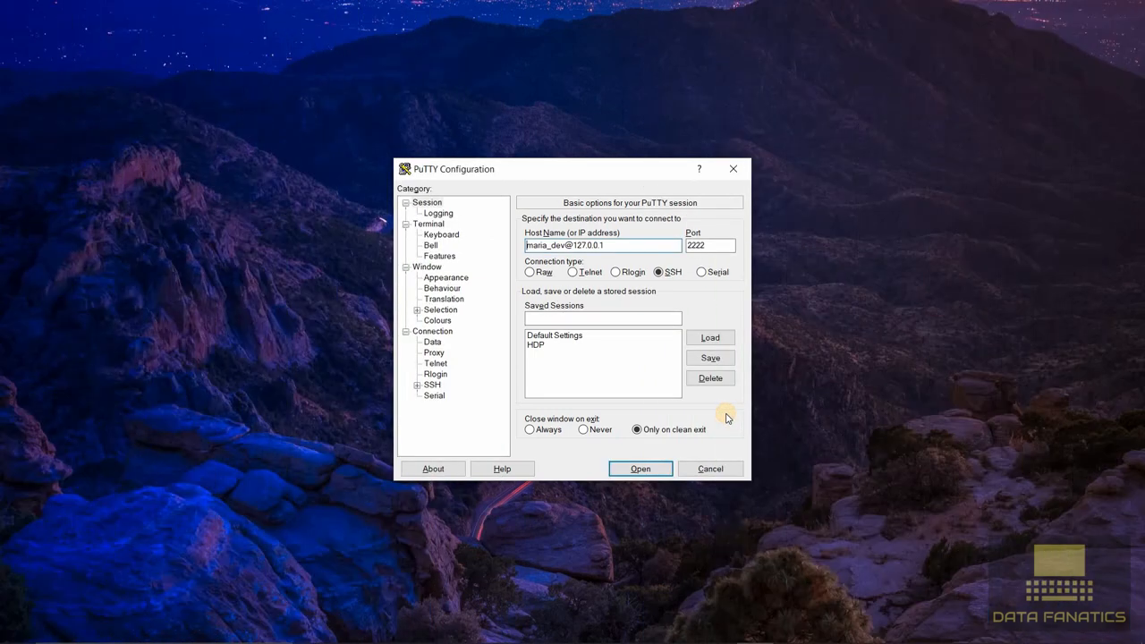
{"action": "mouse_move", "coordinate": [681, 396]}
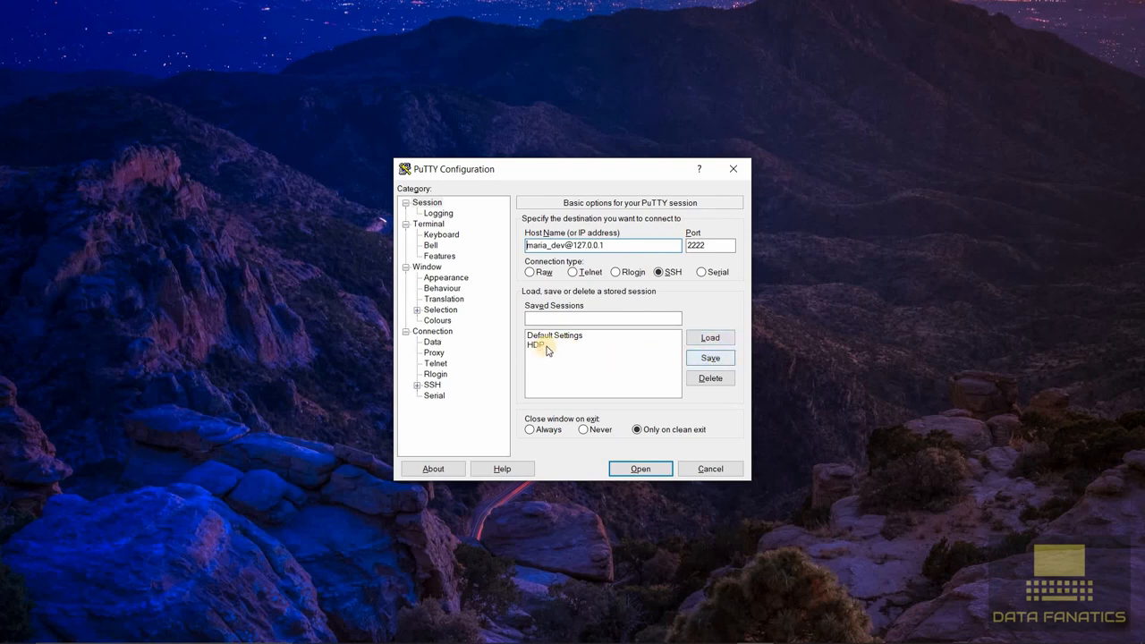
Launch the saved HDP session to SSH into 127.0.0.1:2222 as maria_dev
{"action": "left_click", "coordinate": [537, 345]}
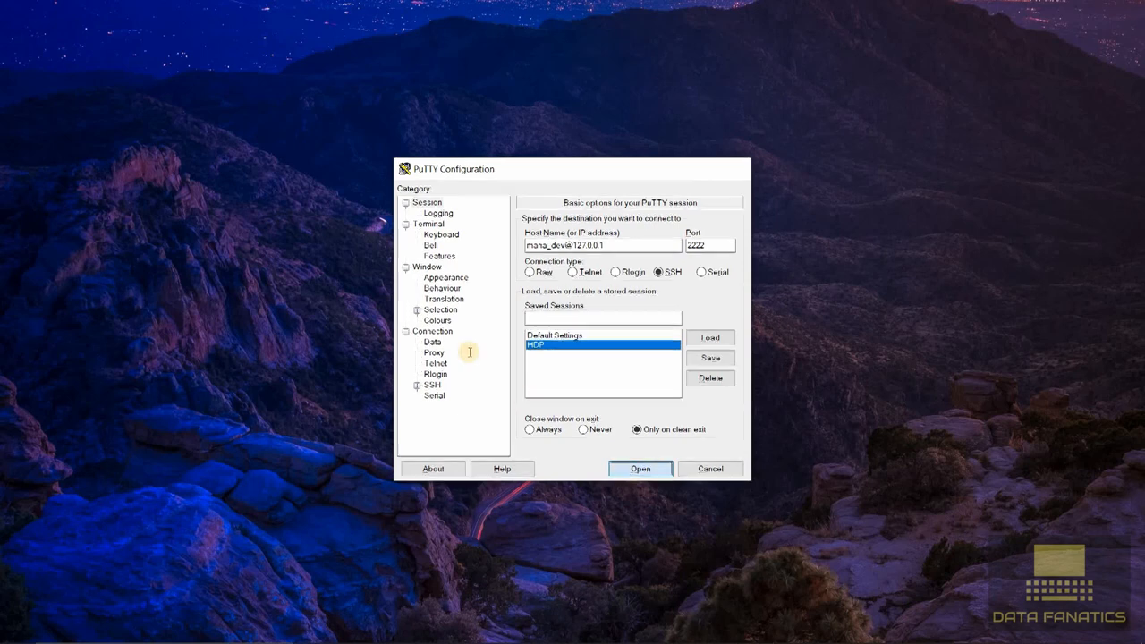
{"action": "left_click", "coordinate": [640, 469]}
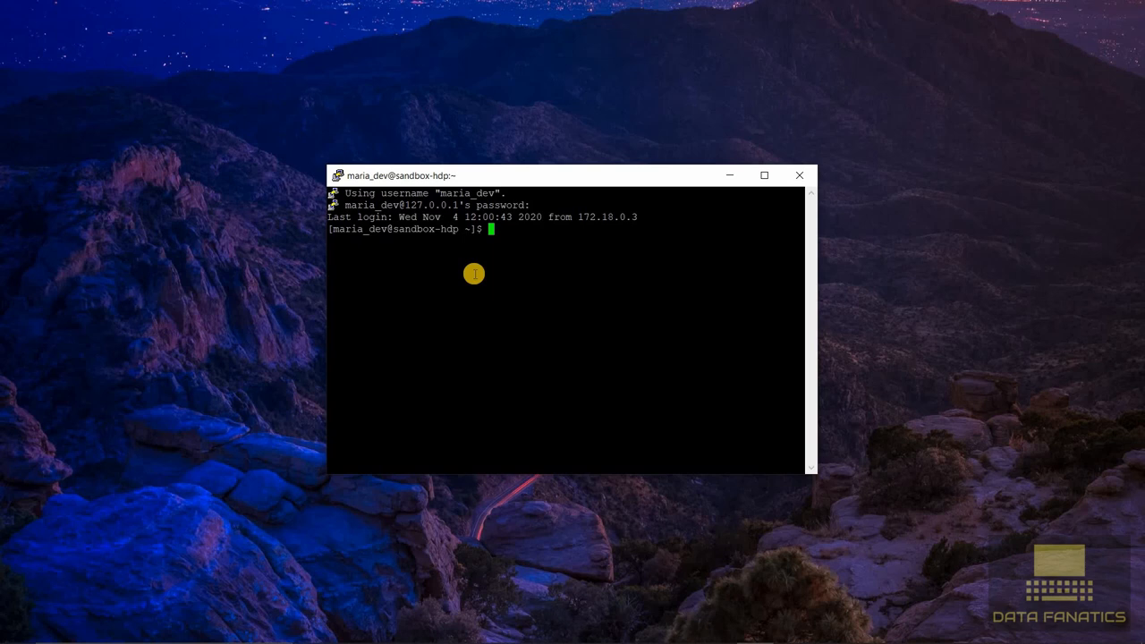
{"action": "mouse_move", "coordinate": [467, 269]}
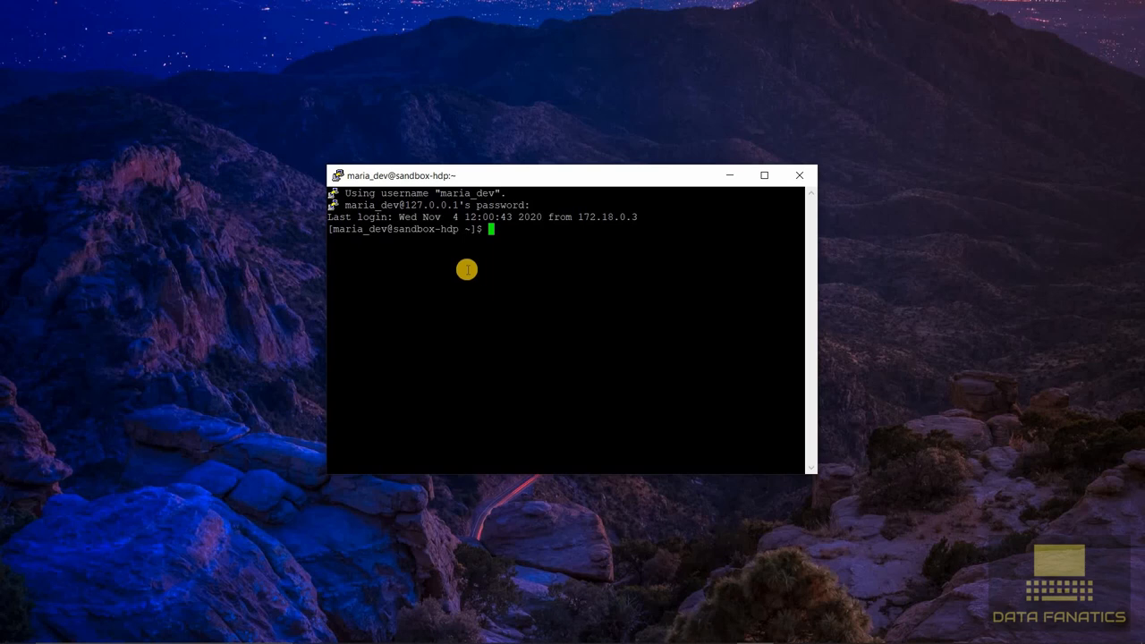